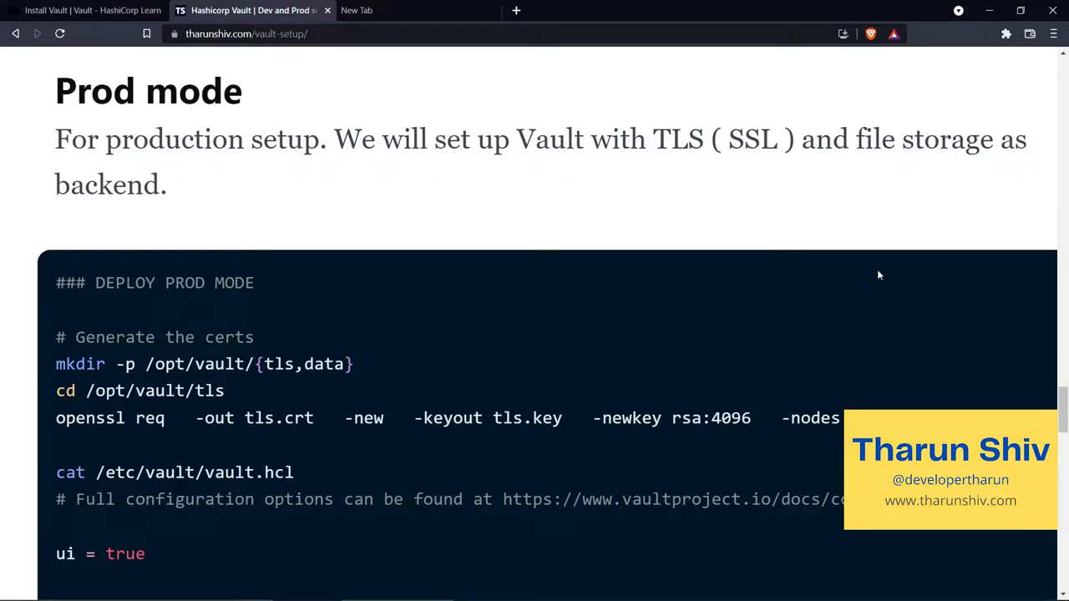
# Scroll the blog's Prod mode section through the certificate and file-storage steps
pyautogui.scroll(-3)
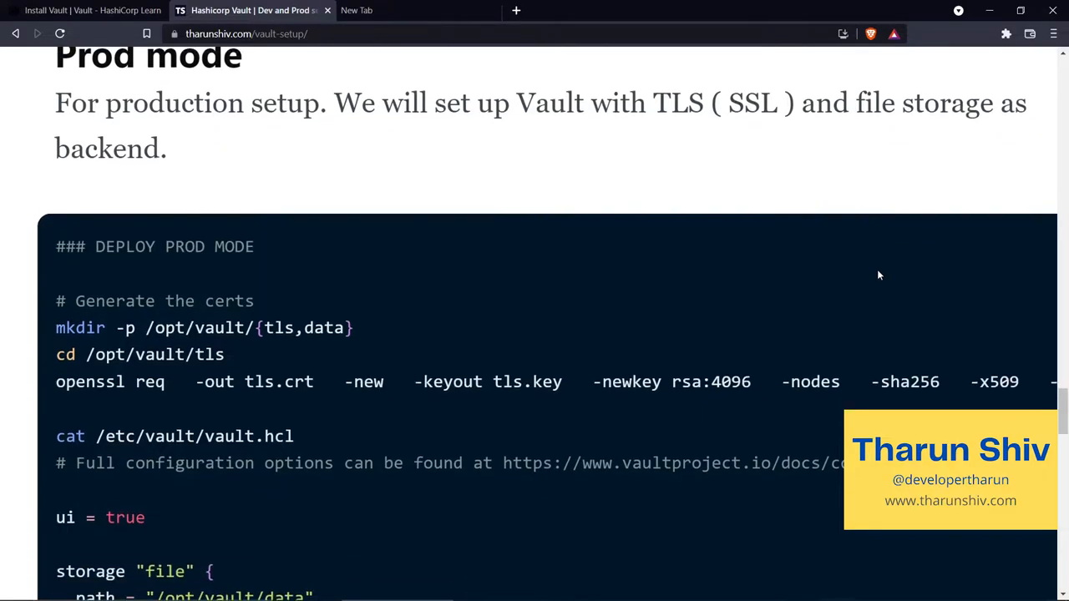
pyautogui.scroll(-3)
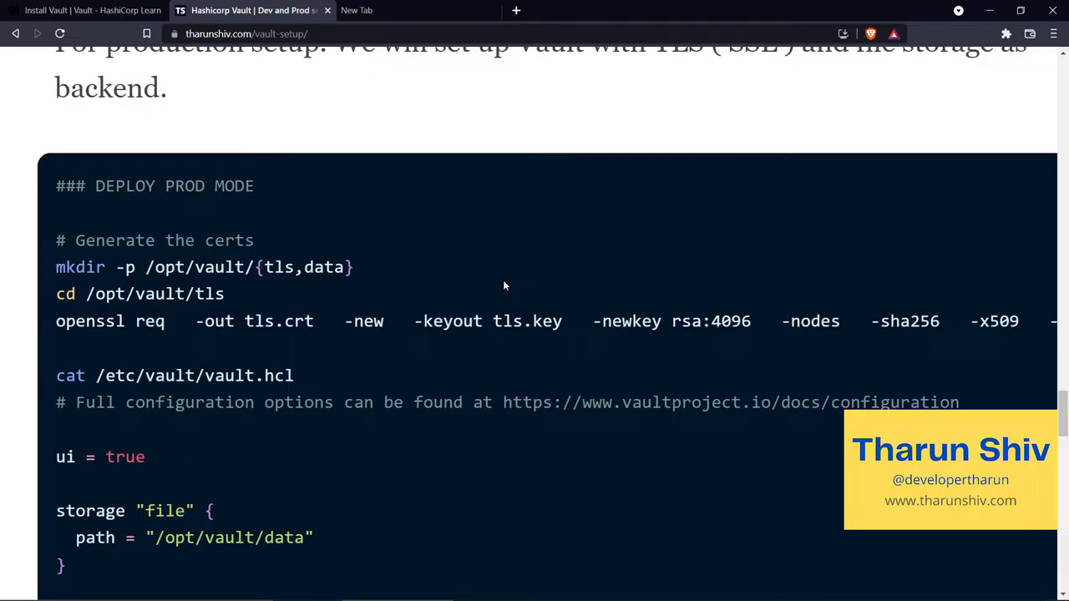
pyautogui.moveTo(239, 221)
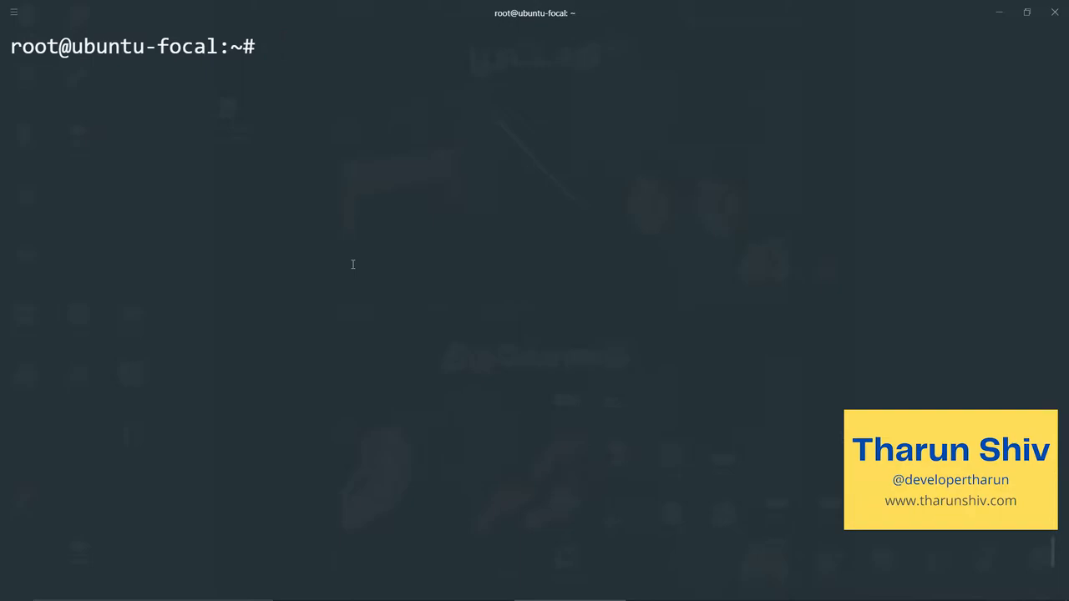
# Create /opt/vault/{tls,data} with mkdir -p and change into /opt/vault/tls
pyautogui.click(273, 47)
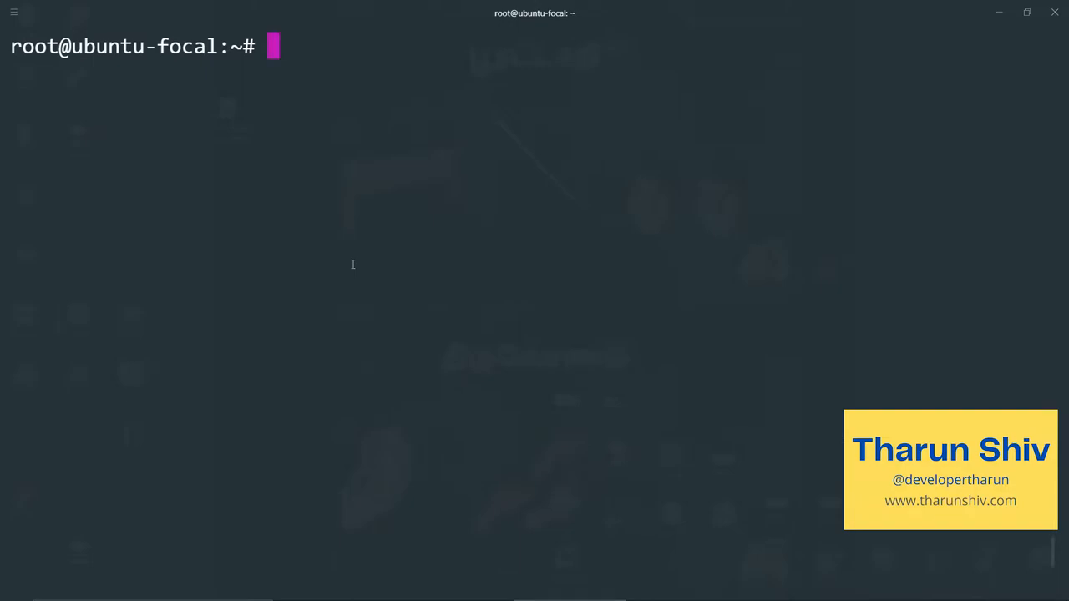
pyautogui.write('mkdir -p /opt/vault/{tls,data}')
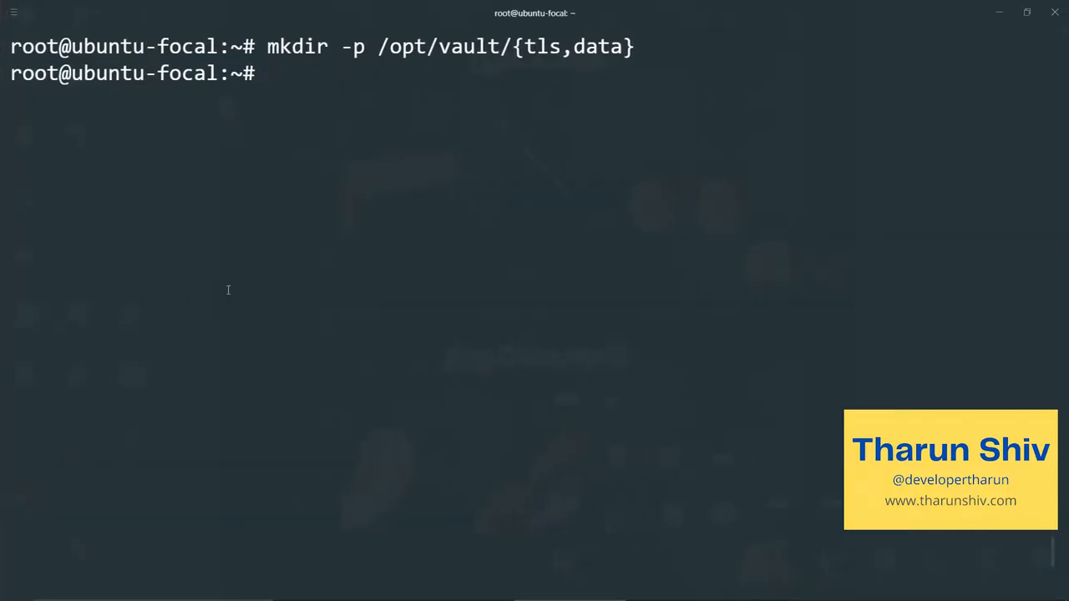
pyautogui.write('cd /opt/vault/tls')
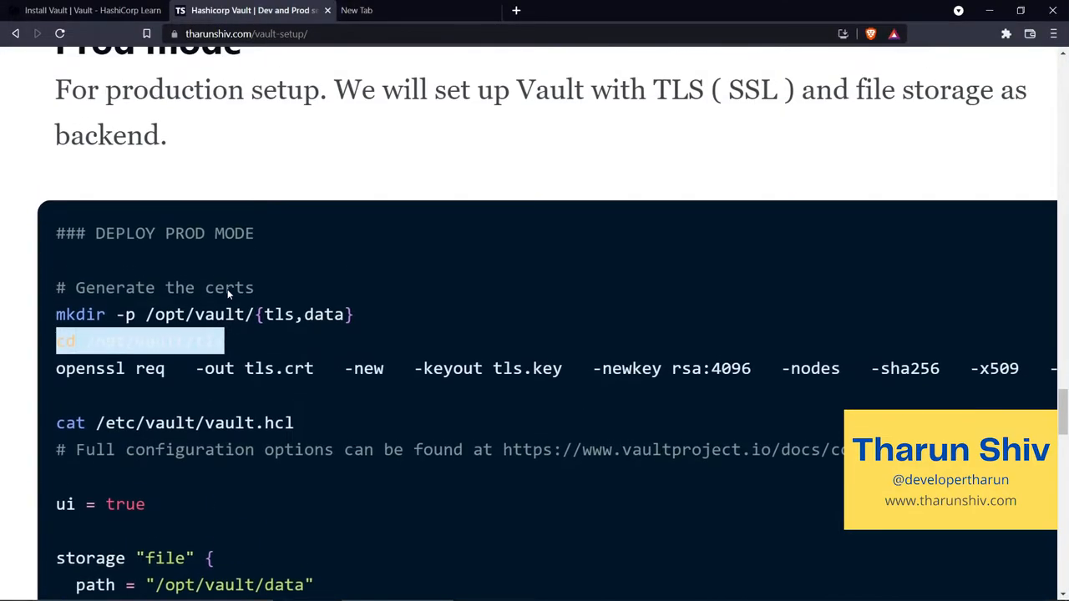
pyautogui.scroll(-3)
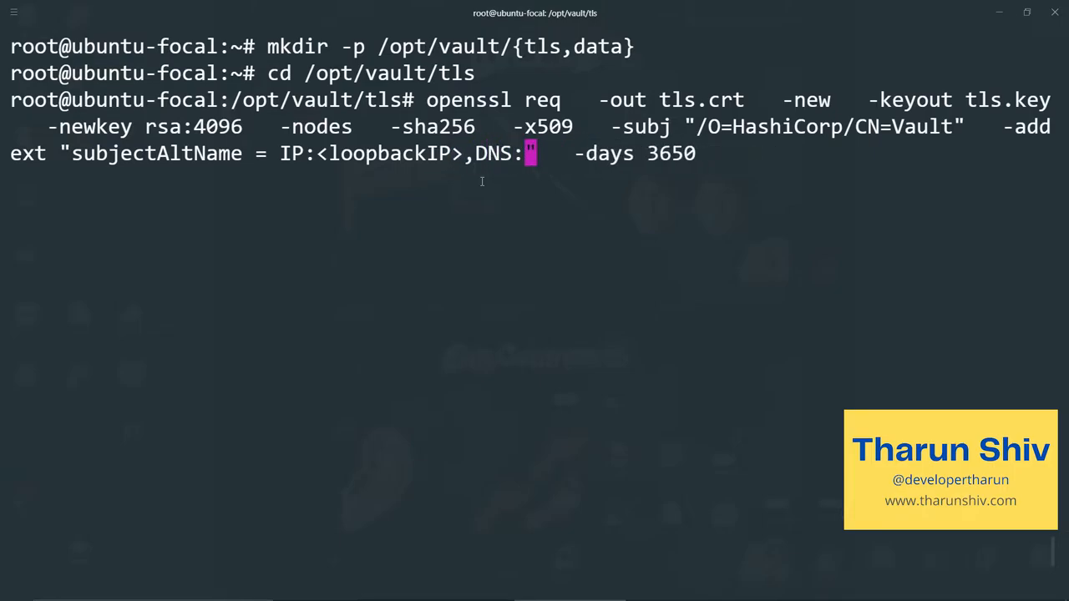
# Run openssl req with SAN DNS win-tharunshiv.local.windows and IP 0.0.0.0, producing tls.crt and tls.key
pyautogui.write('win-tharuns')
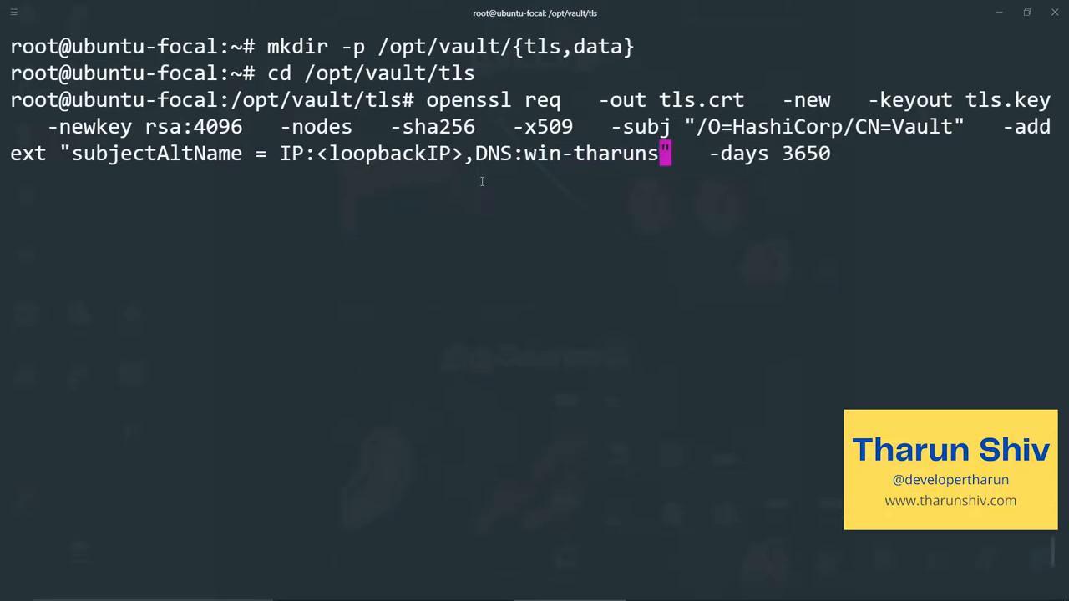
pyautogui.write('iv')
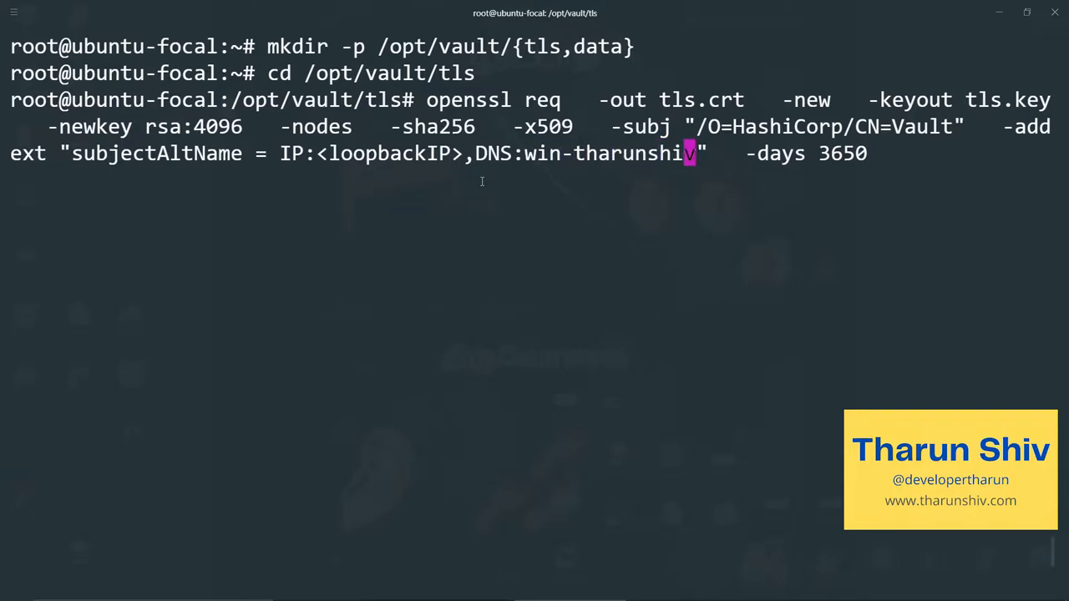
pyautogui.write('.loca.')
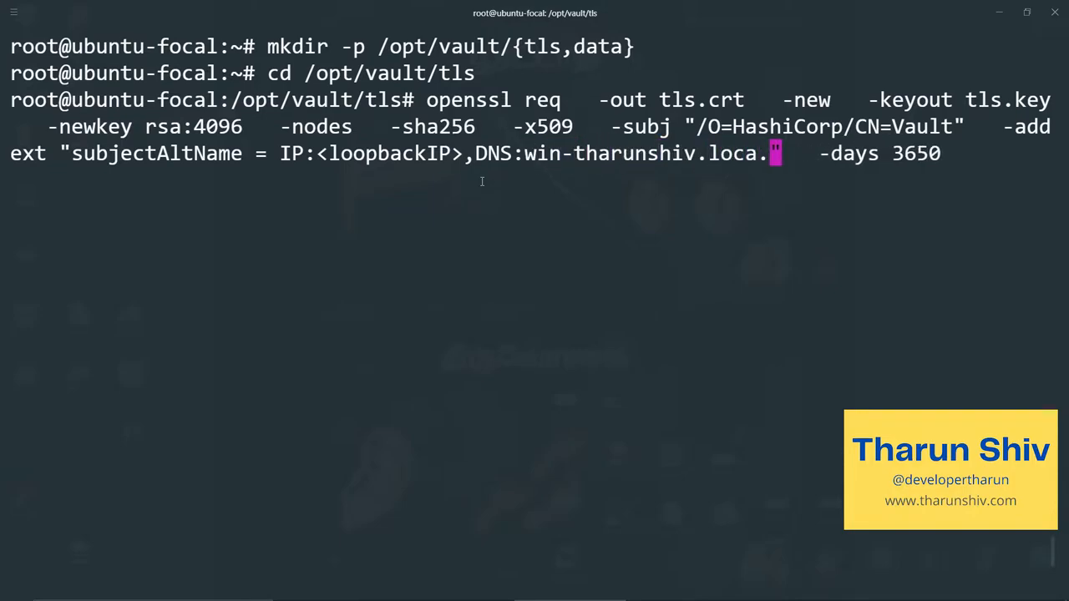
pyautogui.write('l')
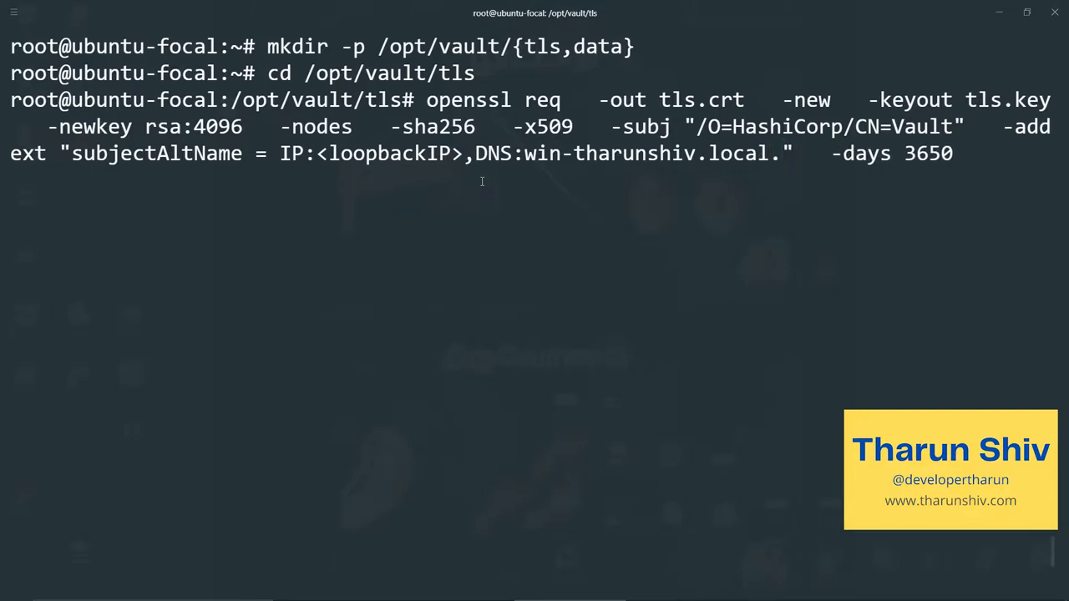
pyautogui.write('windows')
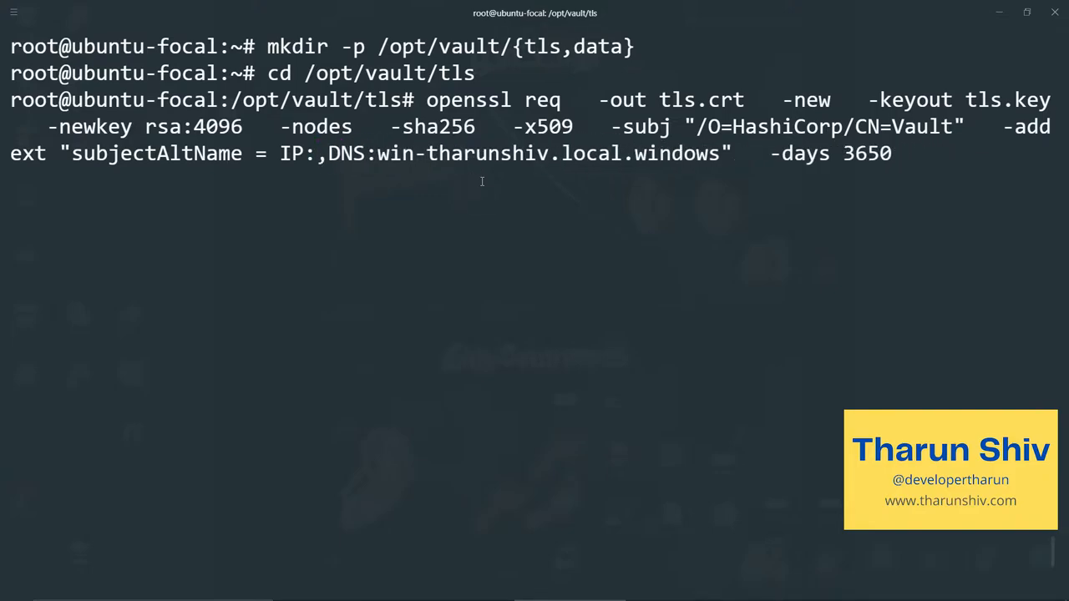
pyautogui.write('0.0.0.0')
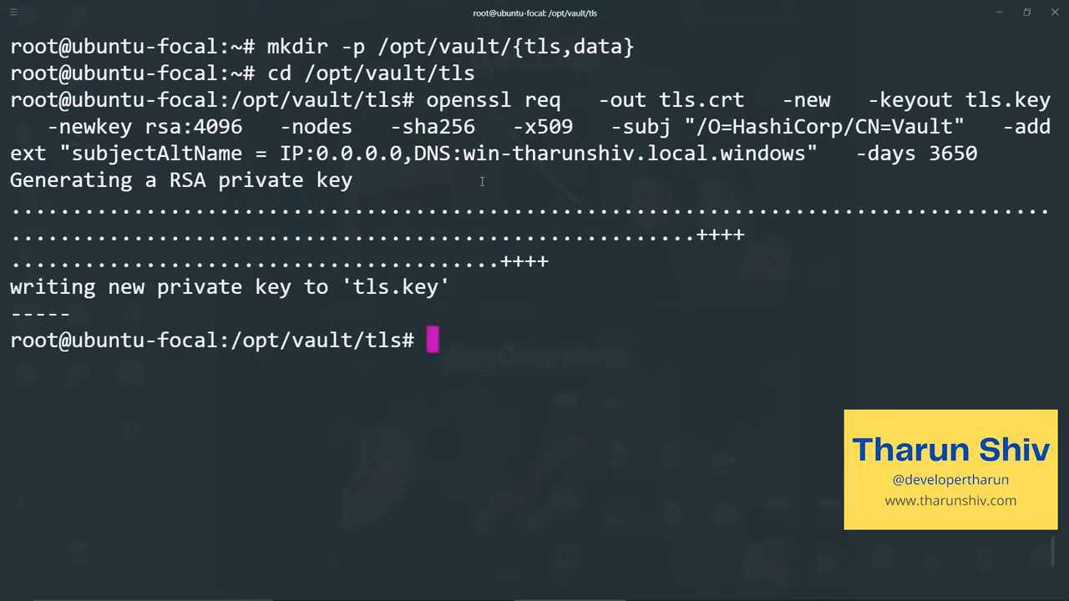
pyautogui.write('ls')
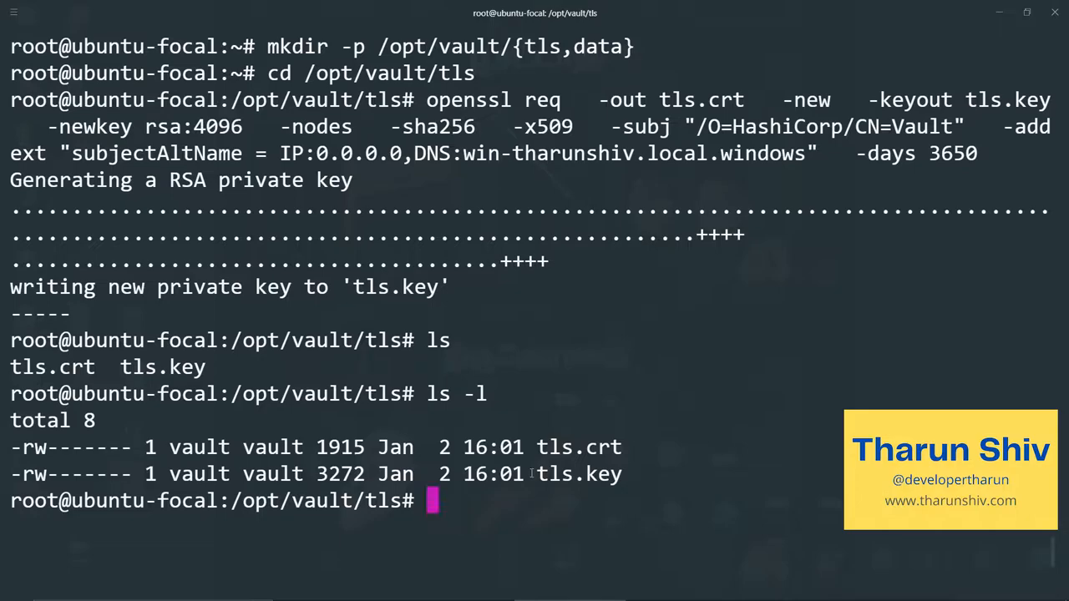
# Inspect tls.crt with openssl x509 -noout -text, reviewing subject, RSA key and alternative names
pyautogui.write('openssl x')
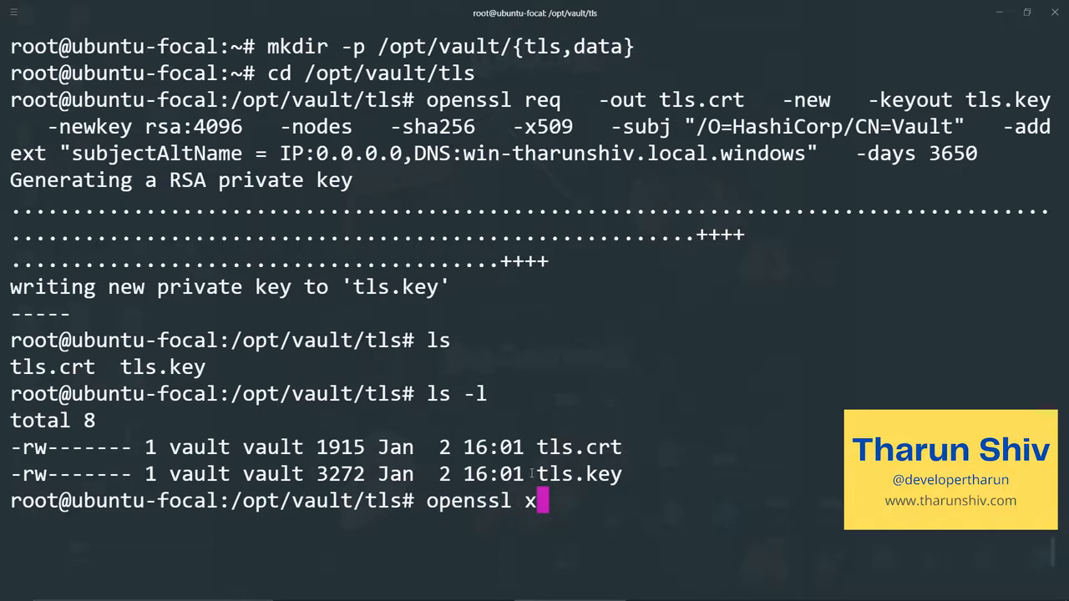
pyautogui.write('509 -i')
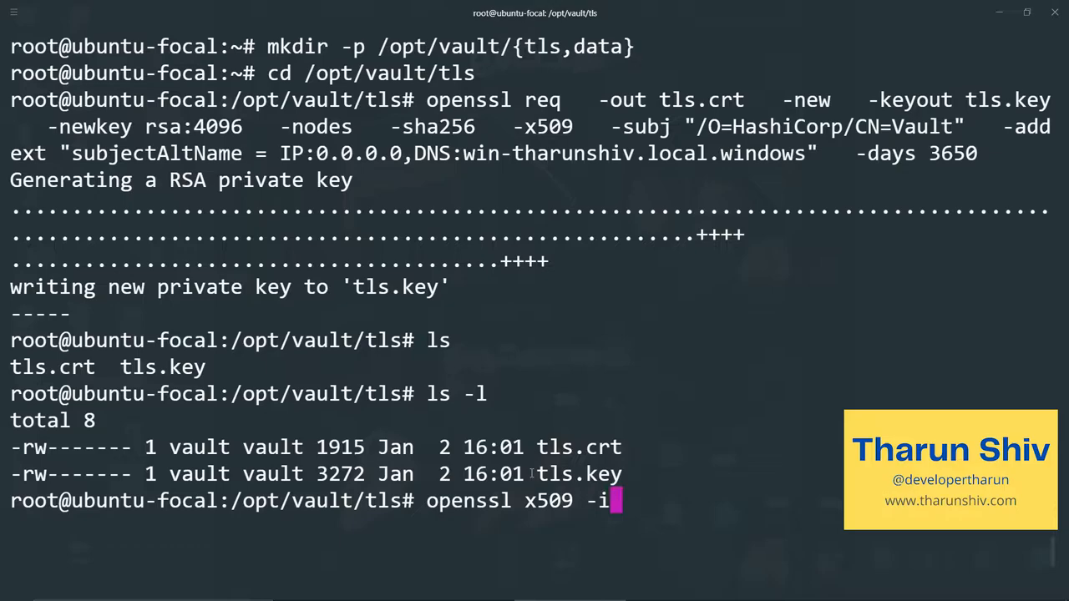
pyautogui.write('n tls.crt')
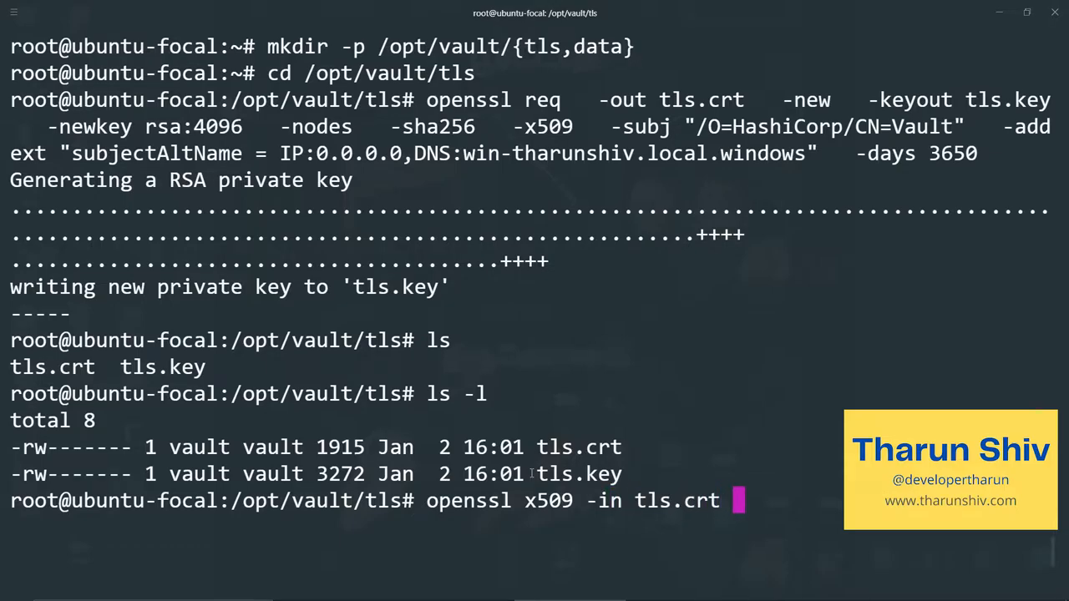
pyautogui.write('-noout -t')
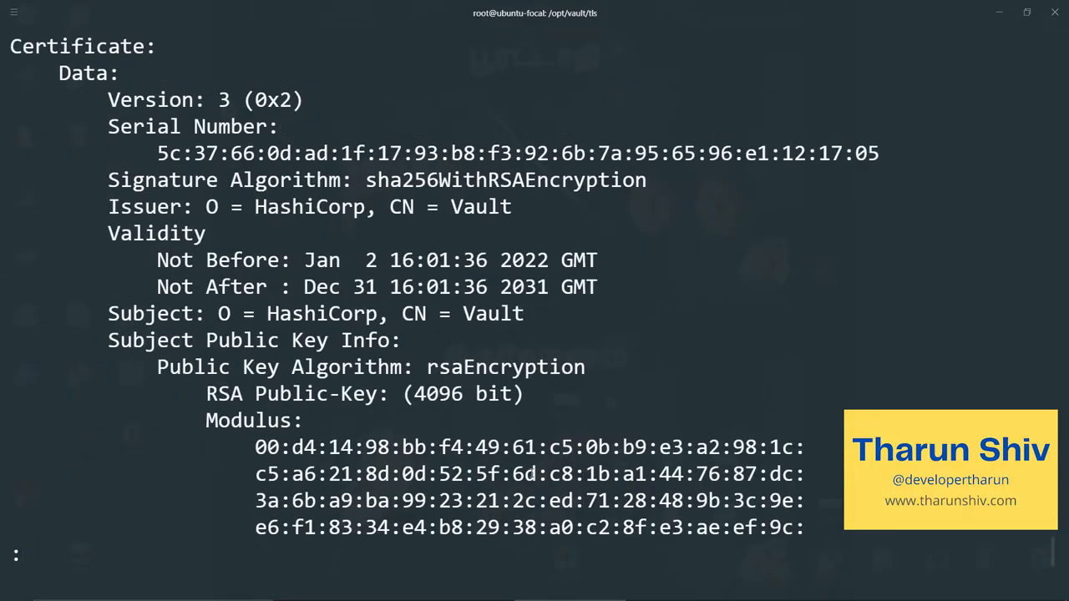
pyautogui.scroll(-3)
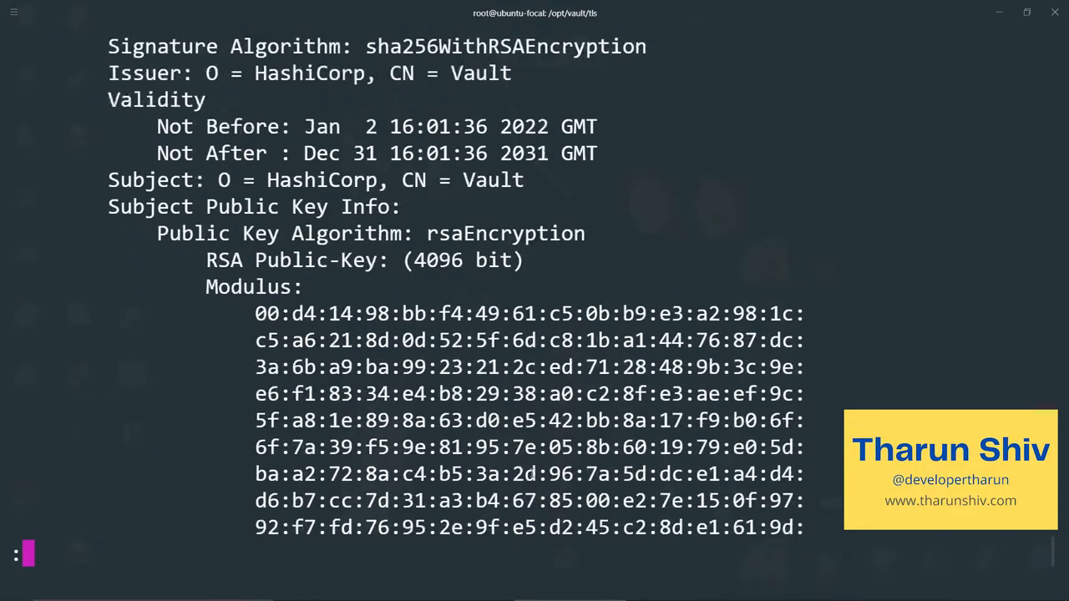
pyautogui.scroll(-3)
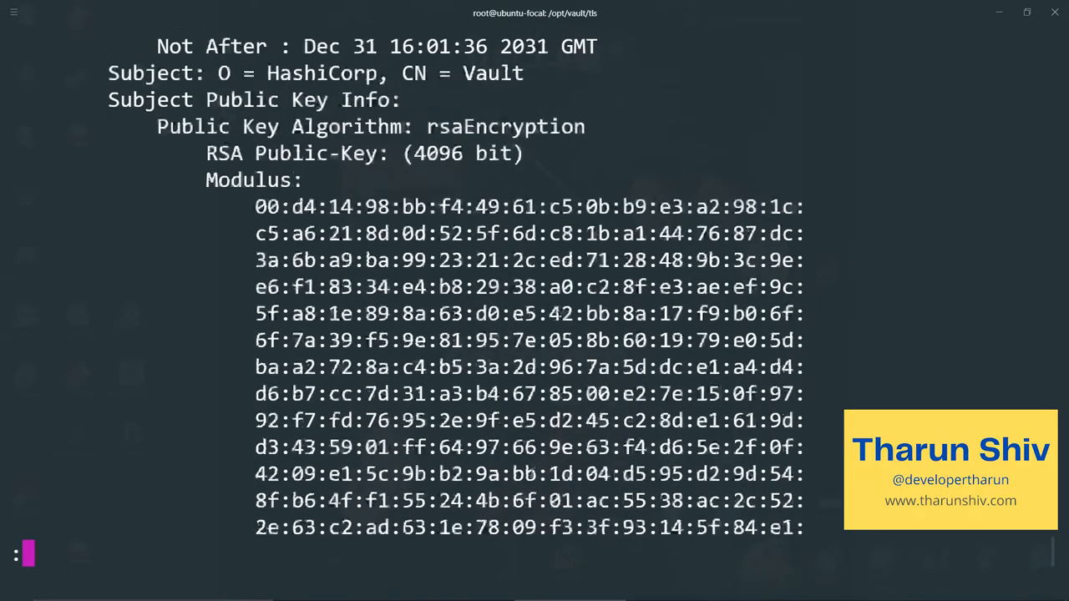
pyautogui.scroll(-3)
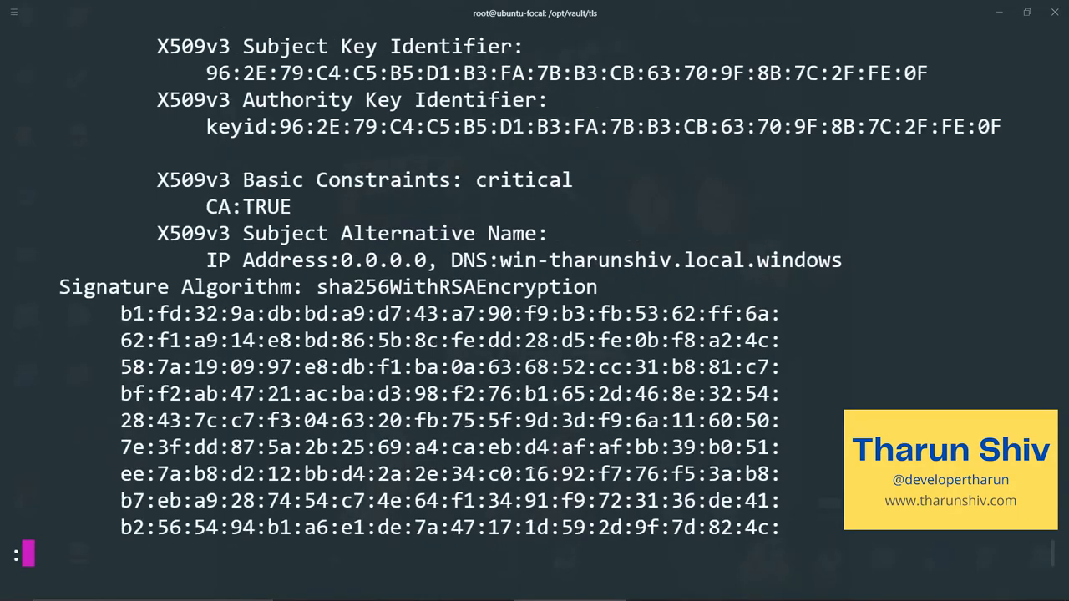
pyautogui.scroll(-3)
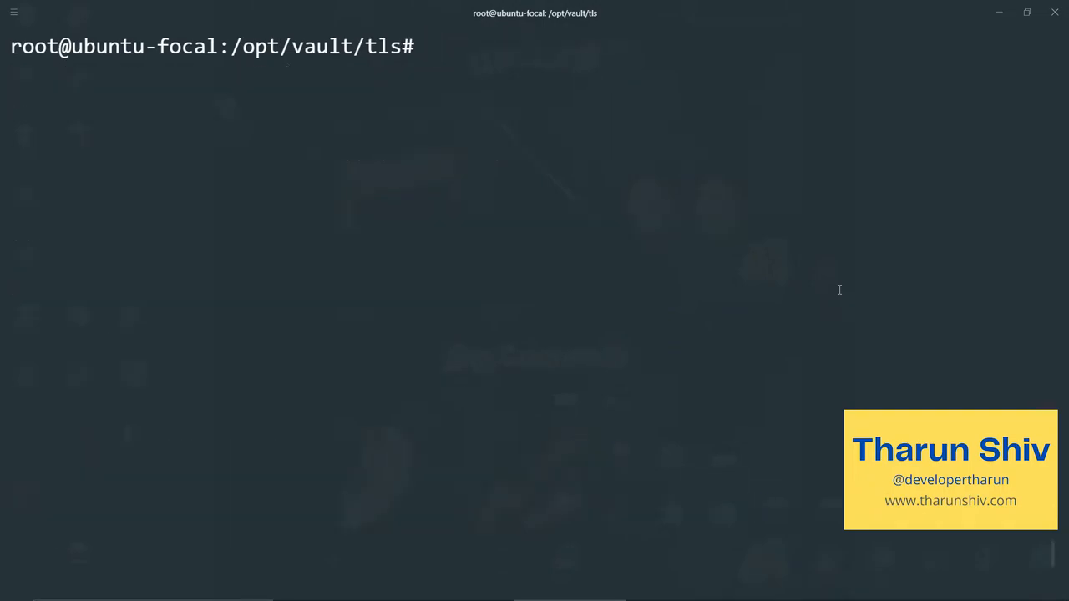
# Add win-tharunshiv.local.windows pointing to 127.0.0.1 in /etc/hosts using vim
pyautogui.write('vim /etc/hos')
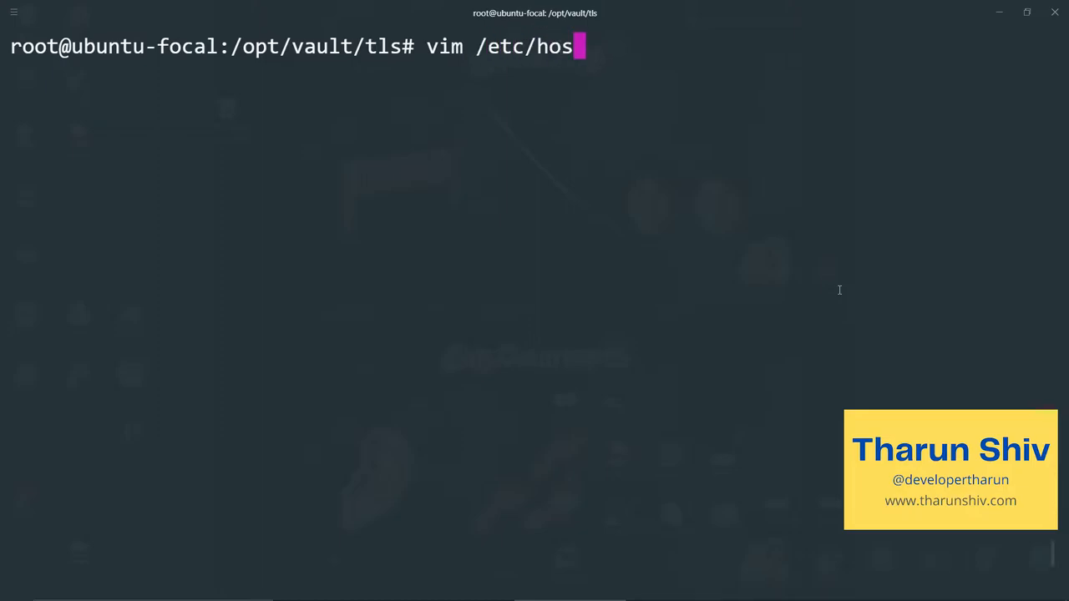
pyautogui.write('ts')
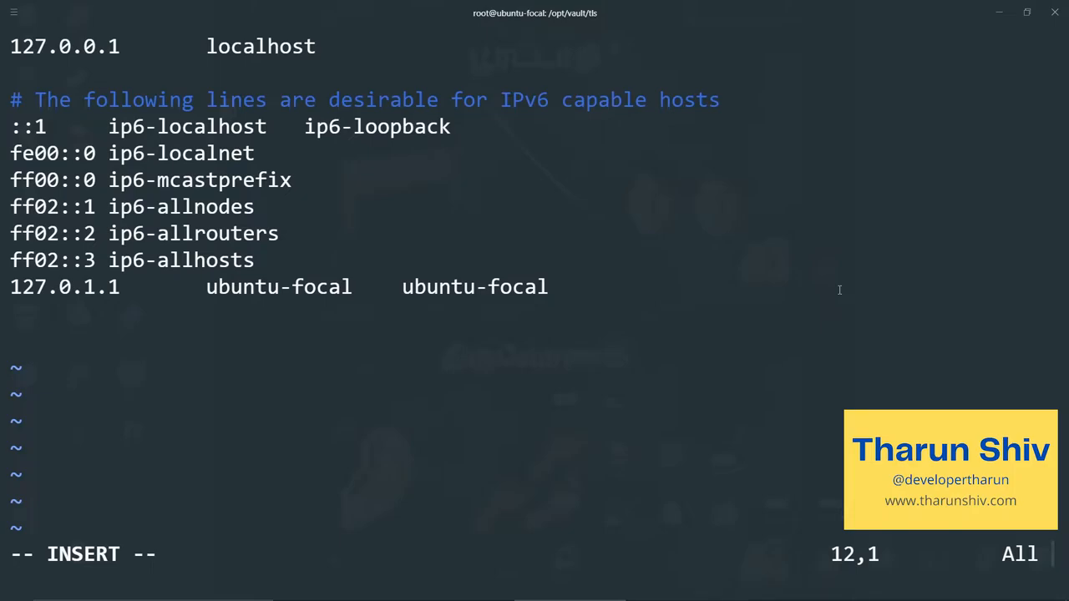
pyautogui.write('win-tharunshiv.local.windows')
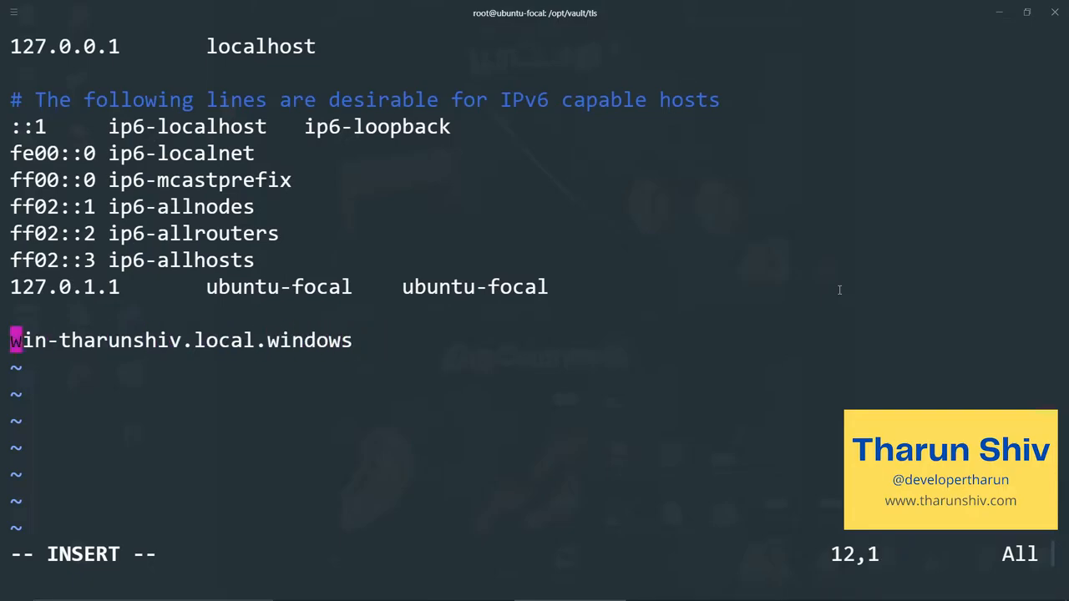
pyautogui.write('127.0.0.1')
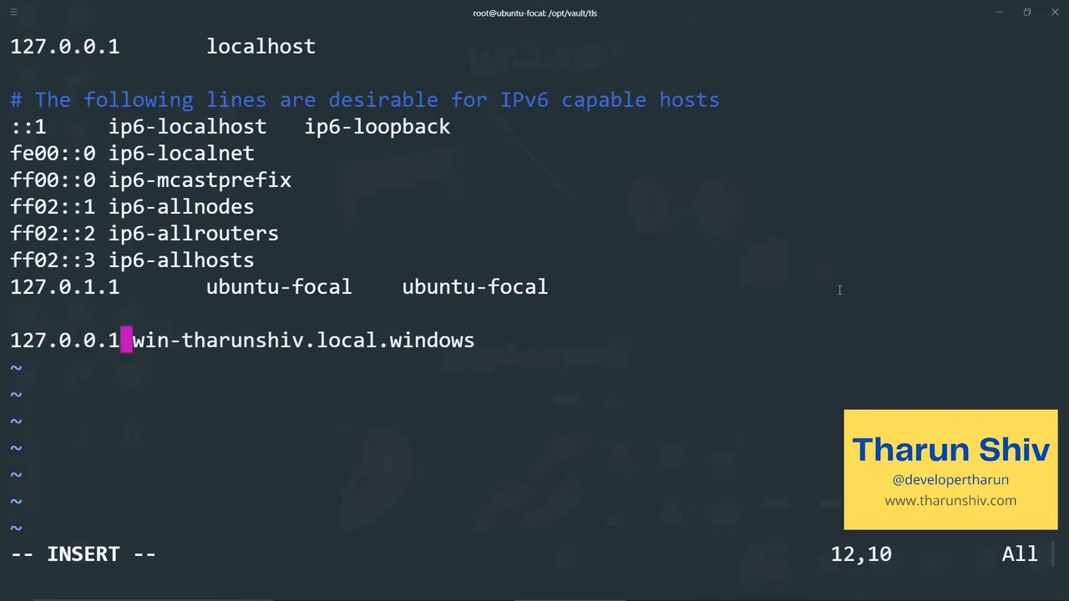
pyautogui.press('Escape')
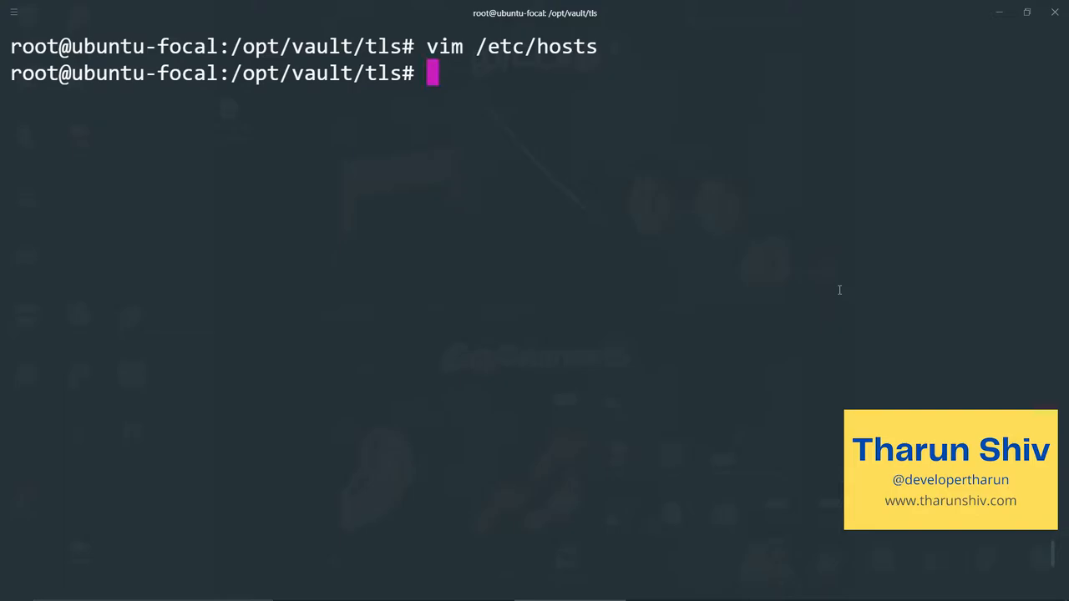
# Ping win-tharunshiv.local.windows to confirm replies from 127.0.0.1, then clear the screen
pyautogui.write('ping win')
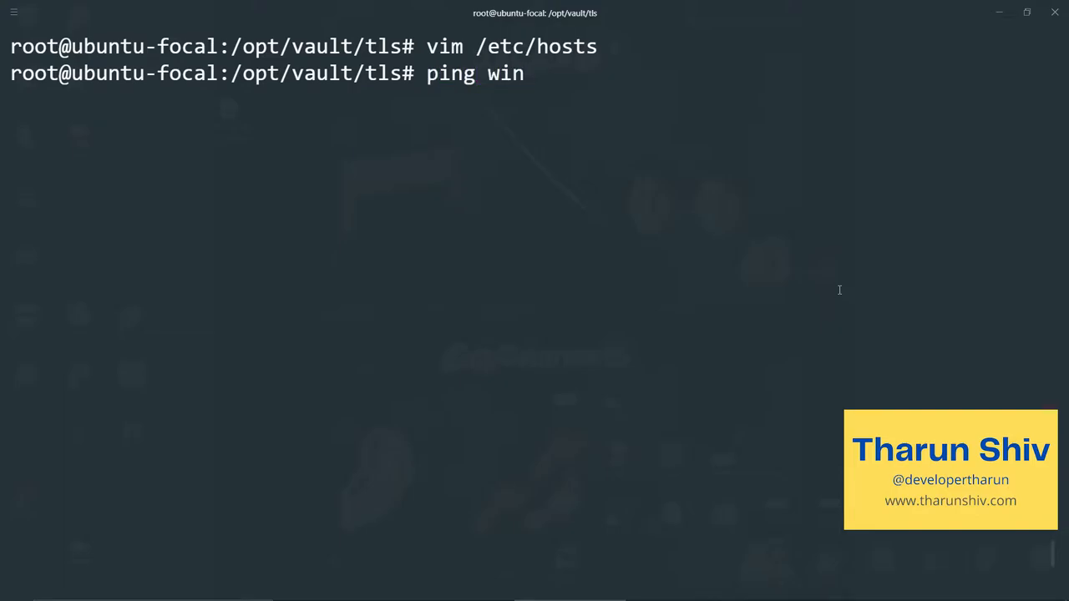
pyautogui.write('-tharunshiv')
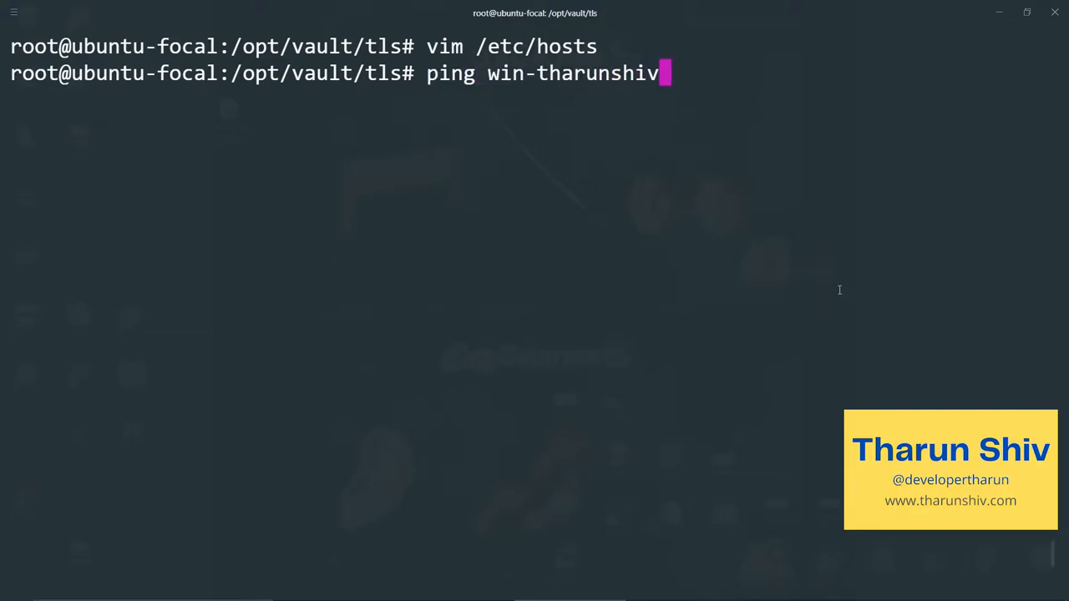
pyautogui.write('.')
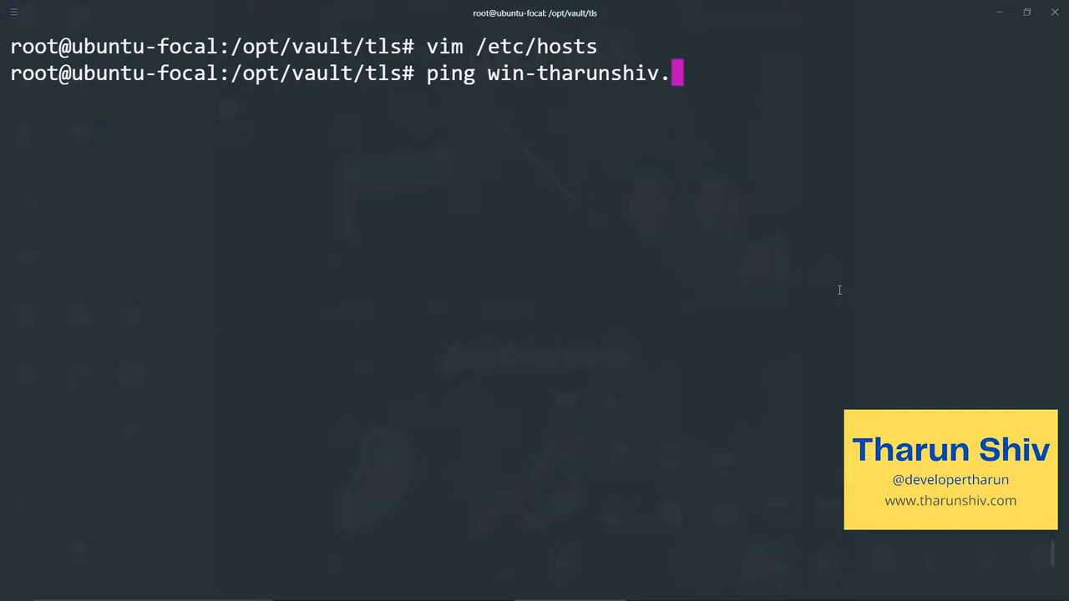
pyautogui.write('local.')
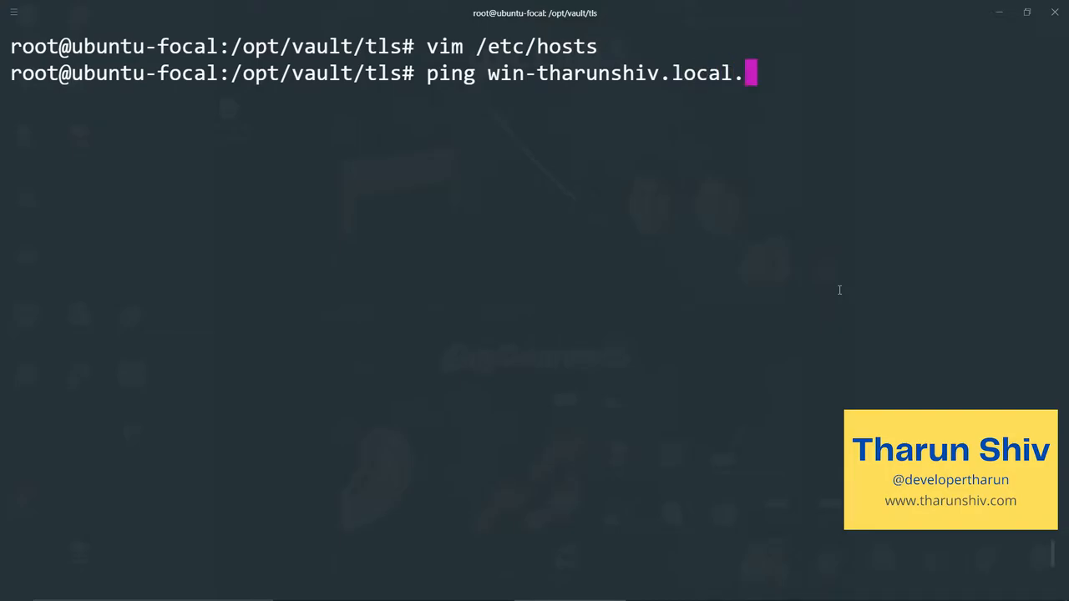
pyautogui.write('windows')
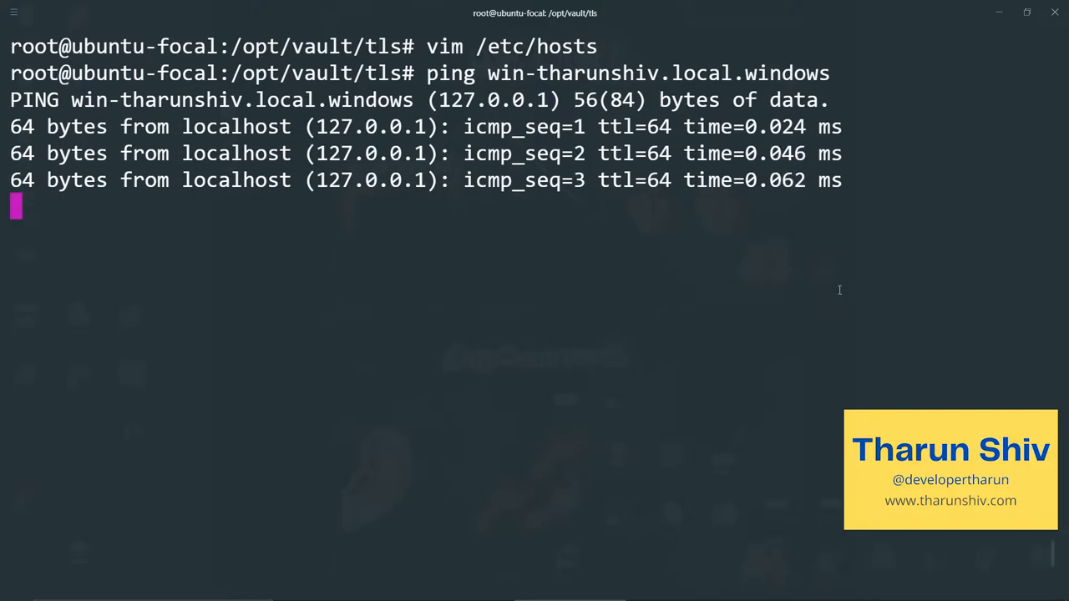
pyautogui.write('clea')
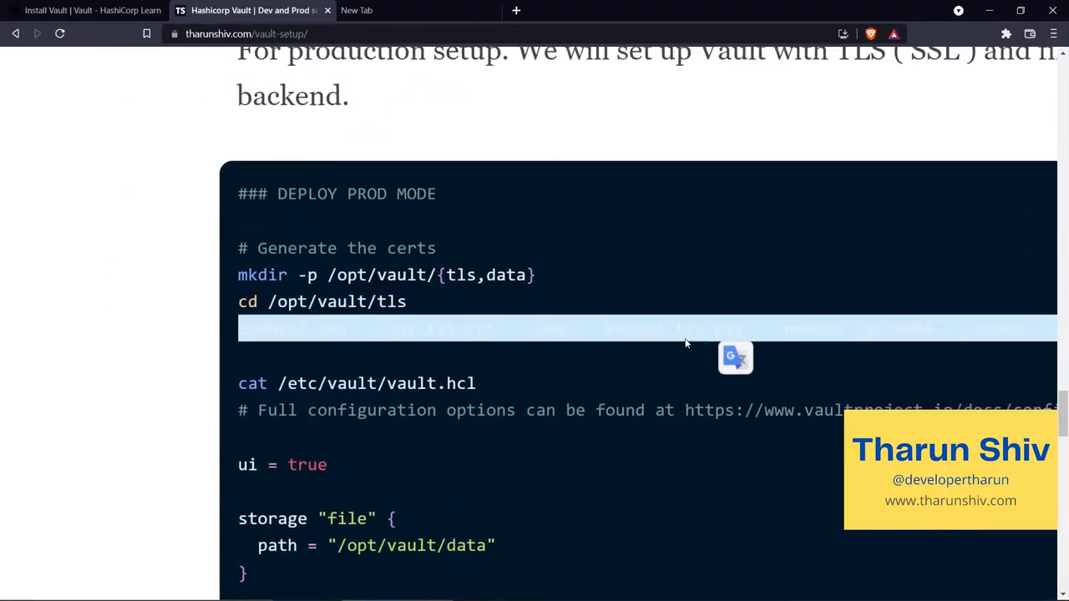
# Scroll the Vault guide to the Prod mode certificate and vault.hcl config section
pyautogui.scroll(-3)
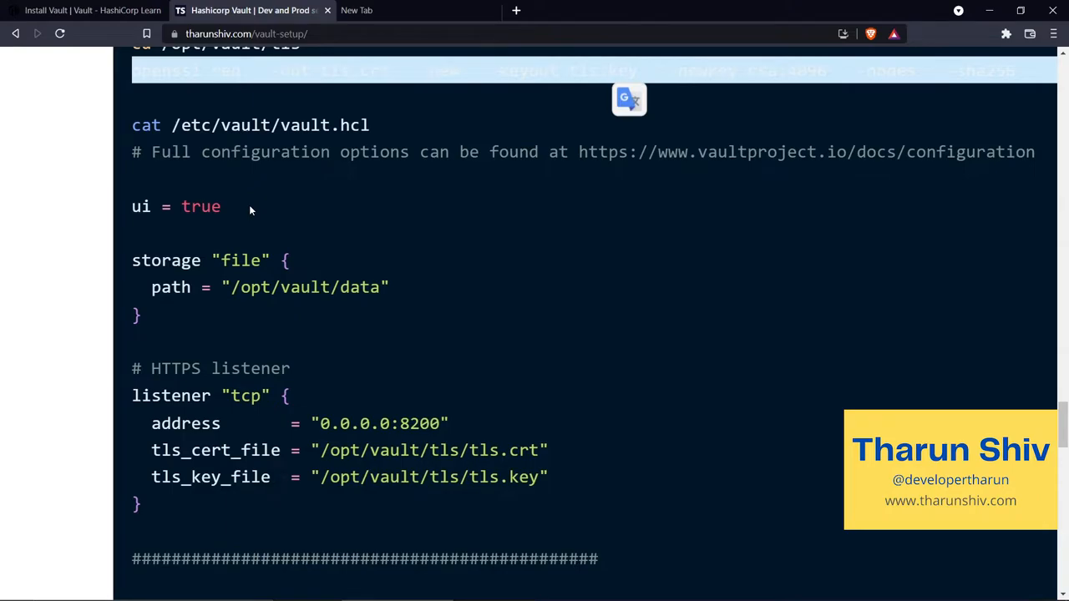
pyautogui.moveTo(34, 324)
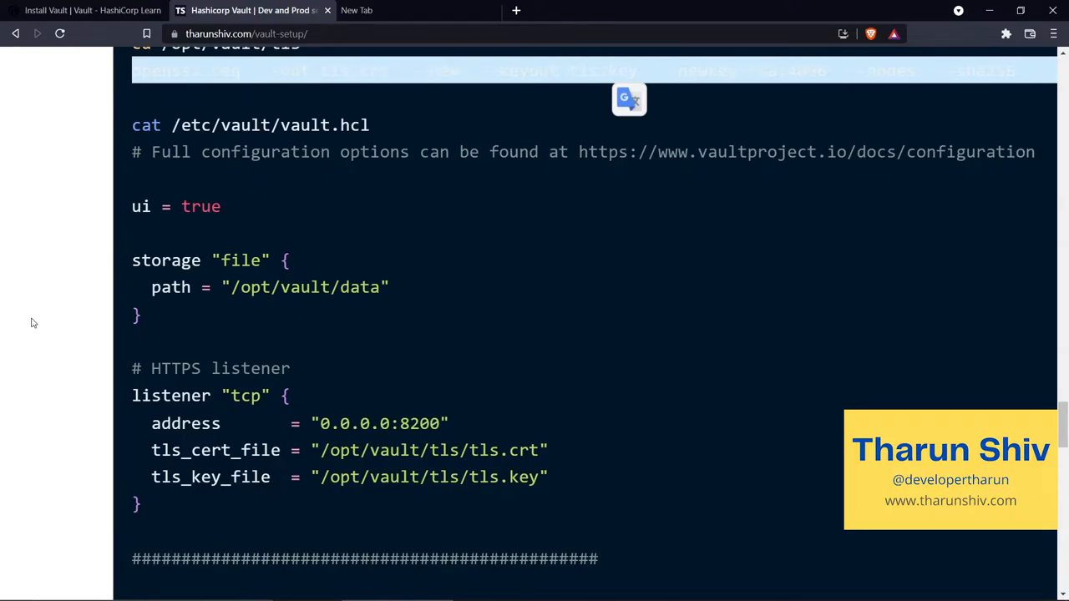
pyautogui.scroll(-3)
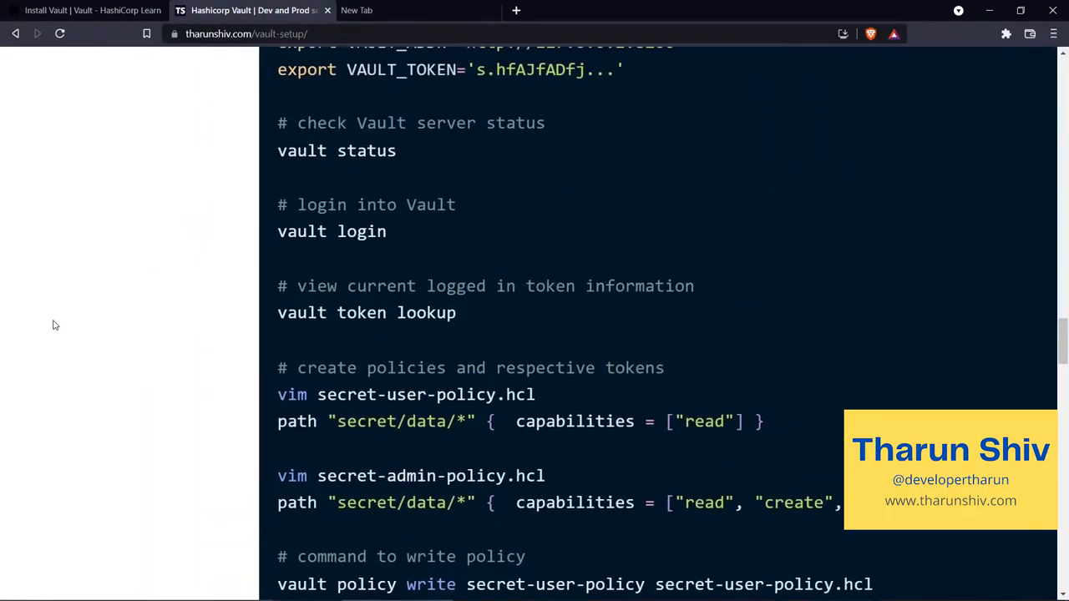
pyautogui.scroll(3)
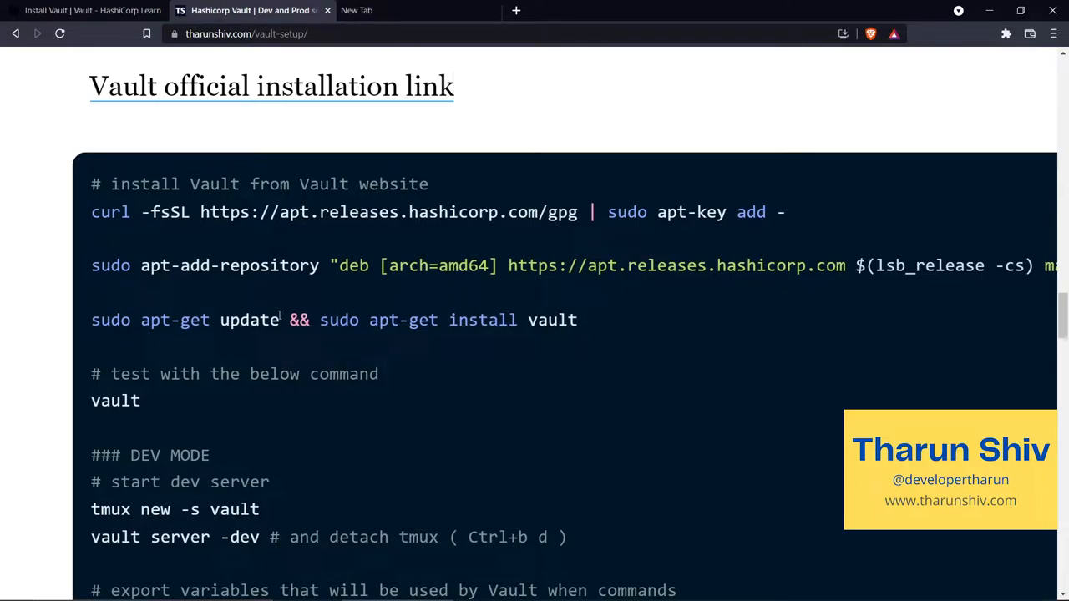
pyautogui.scroll(-3)
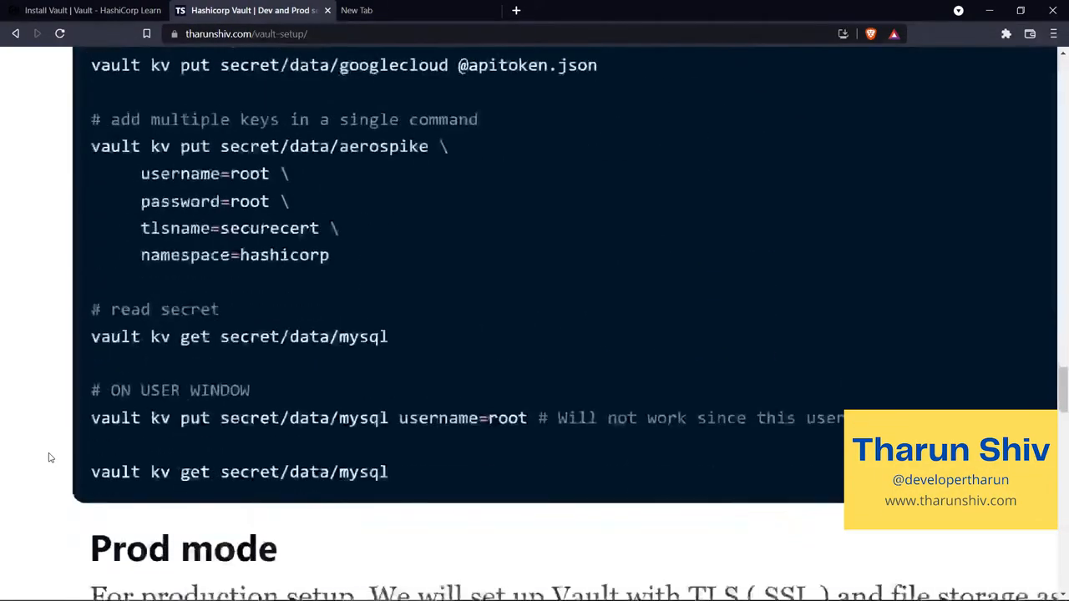
pyautogui.scroll(-3)
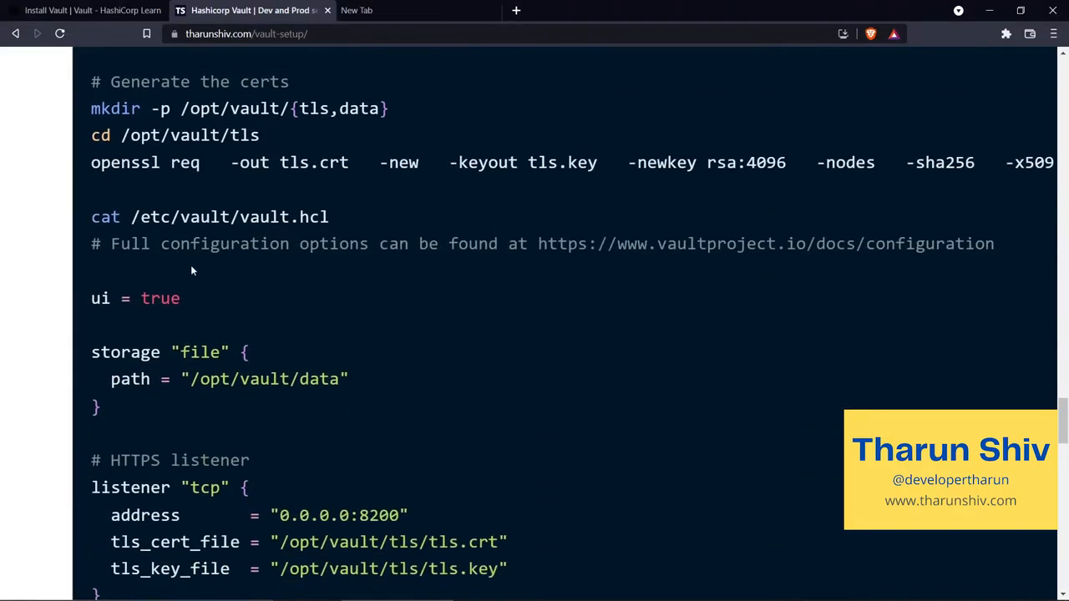
pyautogui.doubleClick(230, 217)
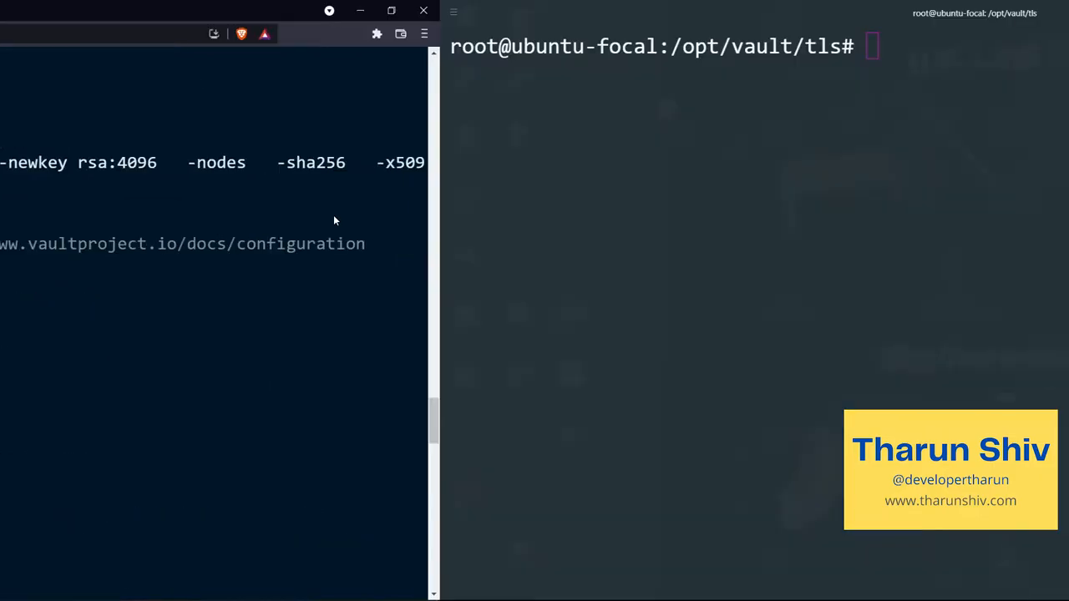
# Review the guide's vault.hcl config in vim and select it, then list /etc/vault.d contents
pyautogui.write('vim')
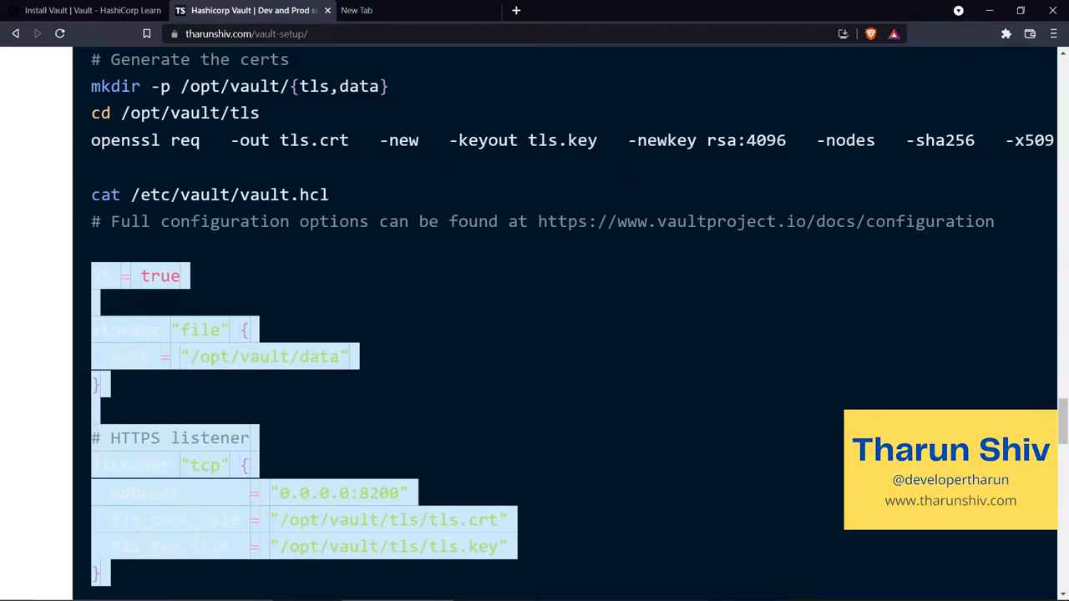
pyautogui.scroll(-3)
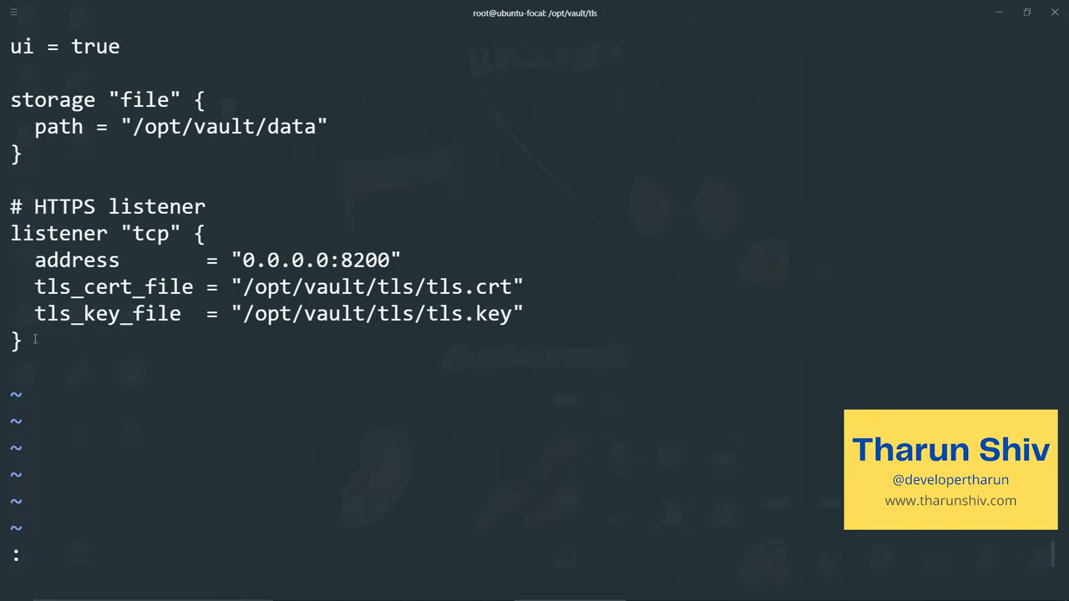
pyautogui.moveTo(10, 100); pyautogui.dragTo(25, 360)
pyautogui.write('ls')
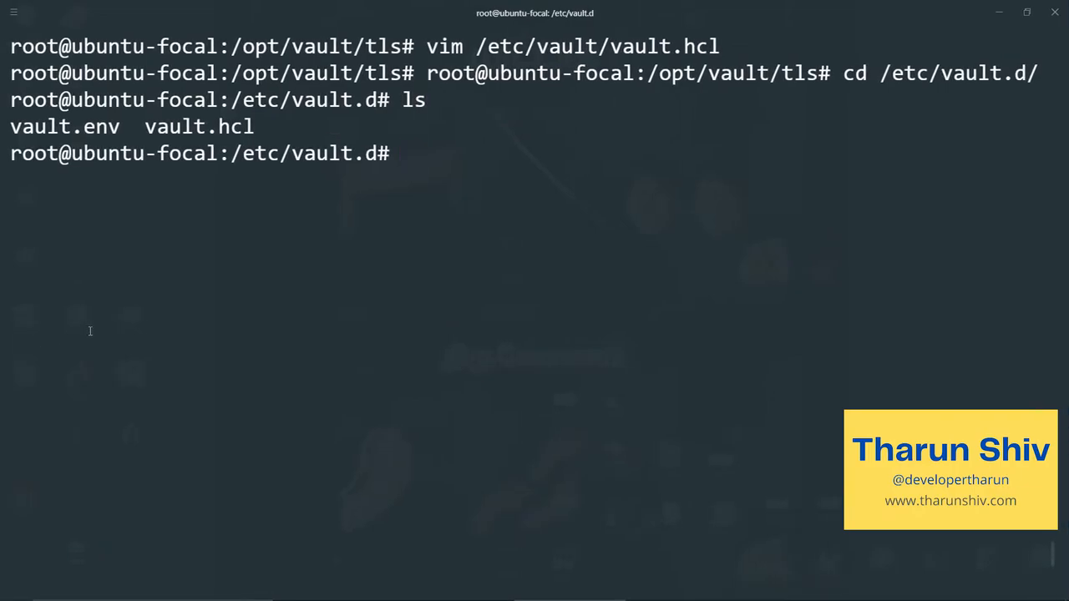
# Write vault.hcl with UI, file storage and TLS listener on port 8200, saving with :wq
pyautogui.write('vim vault.')
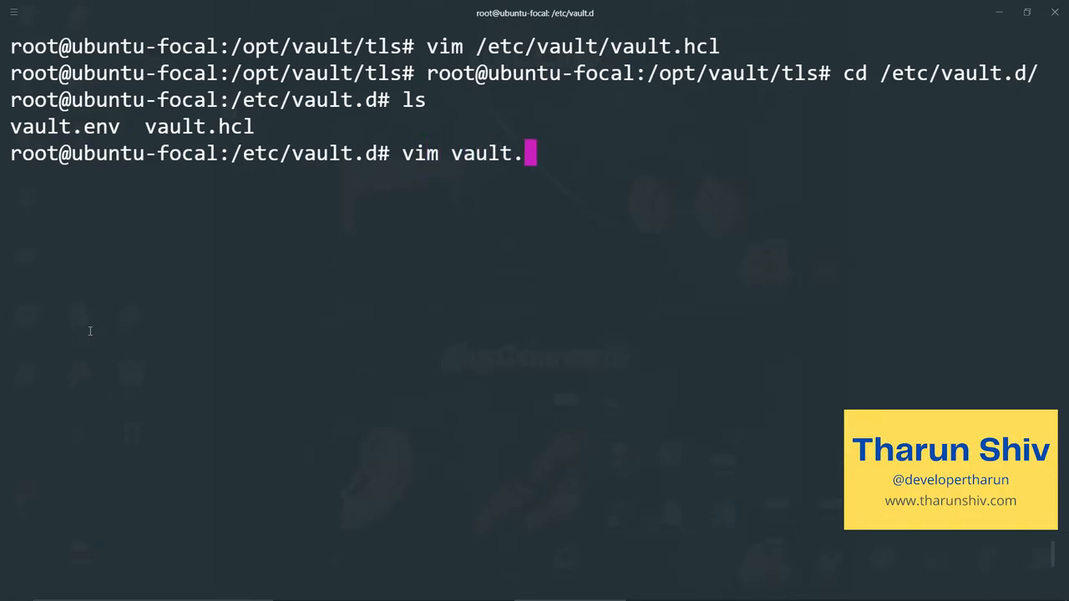
pyautogui.write('hcl')
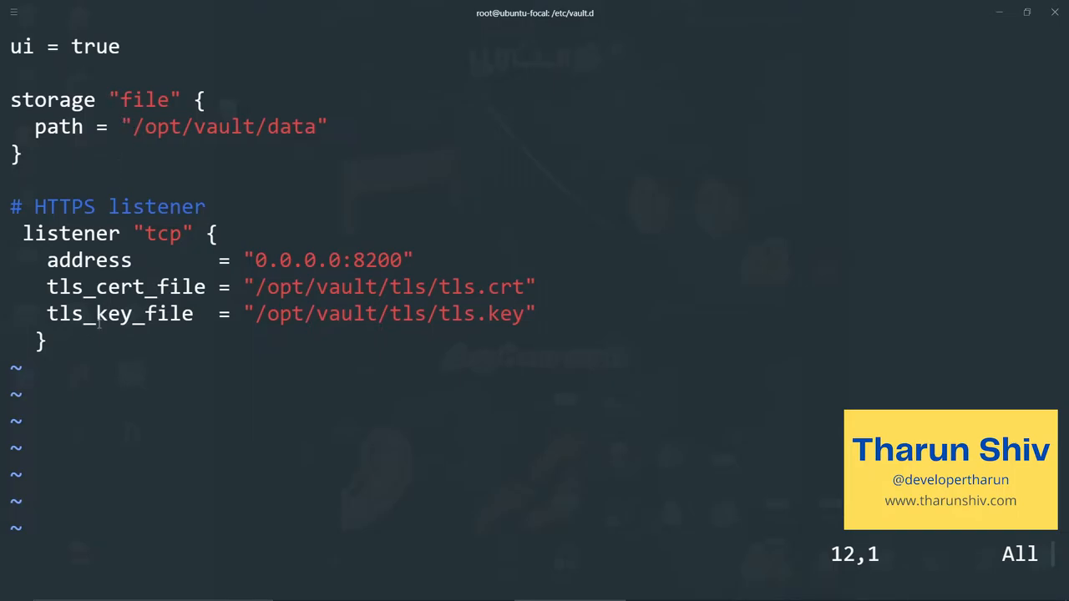
pyautogui.write(':wq')
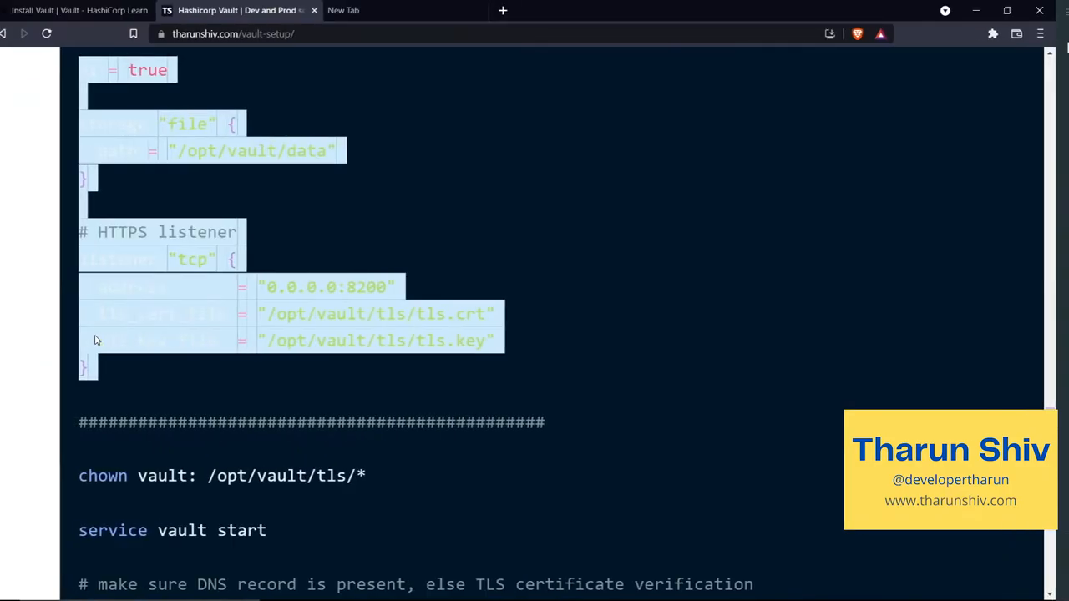
# Give the vault user ownership of /opt/vault/tls/* with chown
pyautogui.scroll(-3)
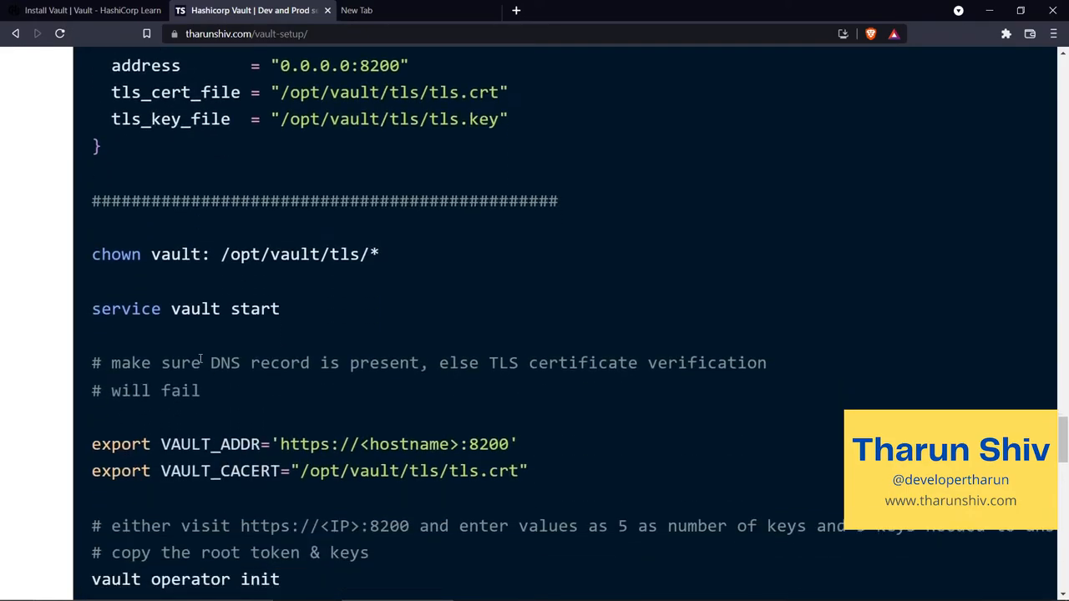
pyautogui.doubleClick(116, 254)
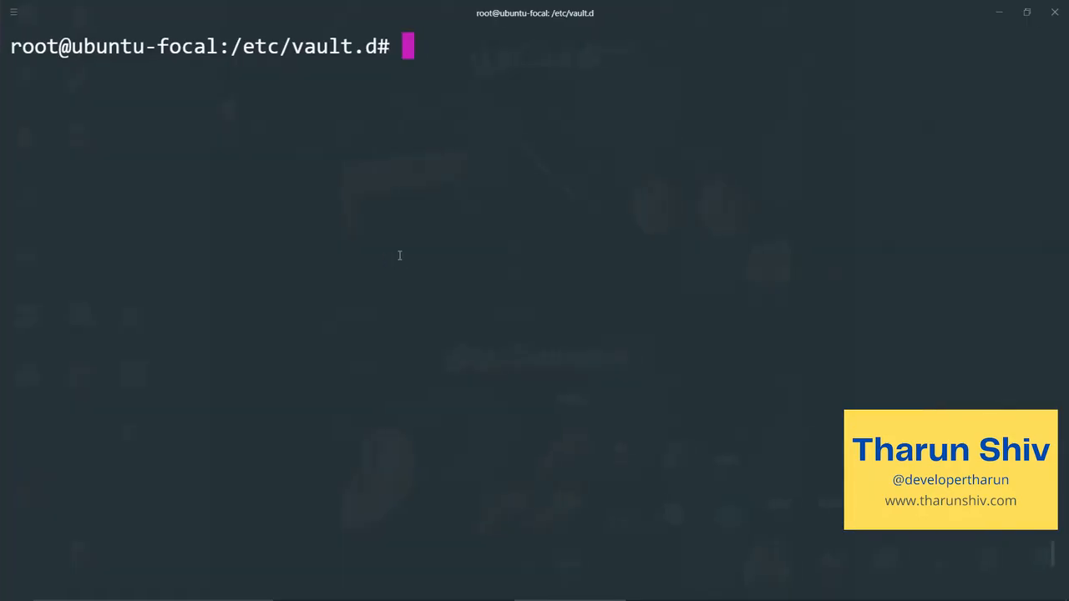
pyautogui.write('chown vault: /opt/vault/tls/*')
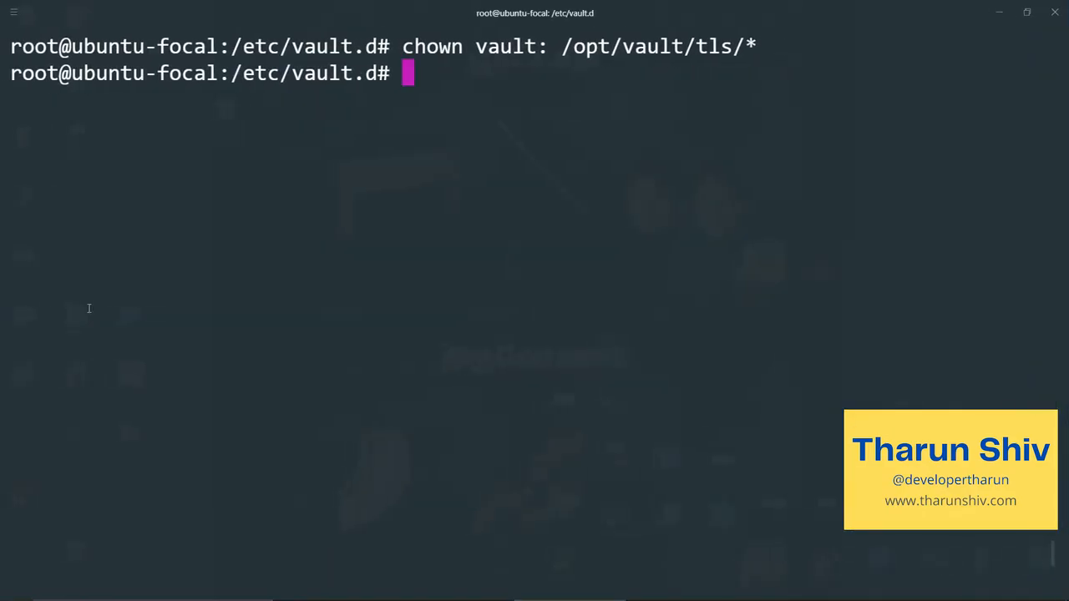
# Start the Vault service and verify it is running with service vault status
pyautogui.write('service vault start')
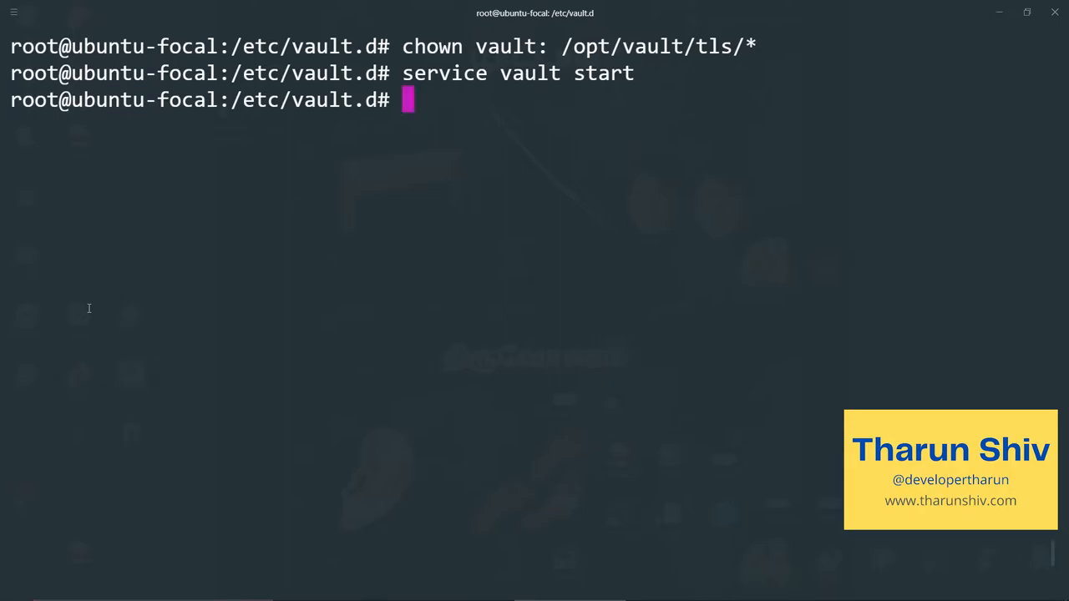
pyautogui.write('service vault stat')
pyautogui.write('netstat -plant | grep vault')
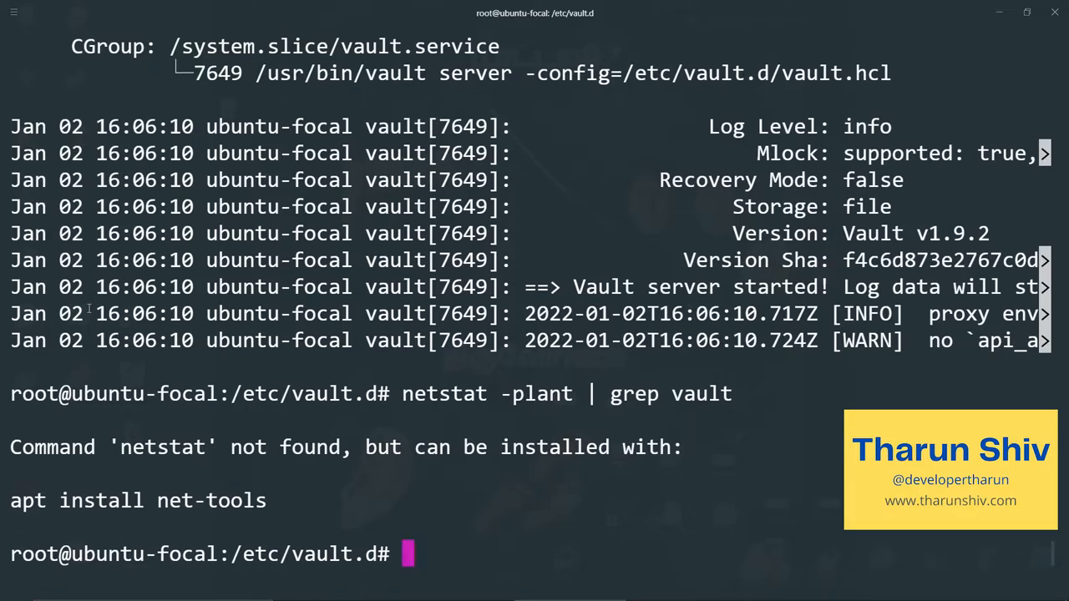
pyautogui.write('apt in')
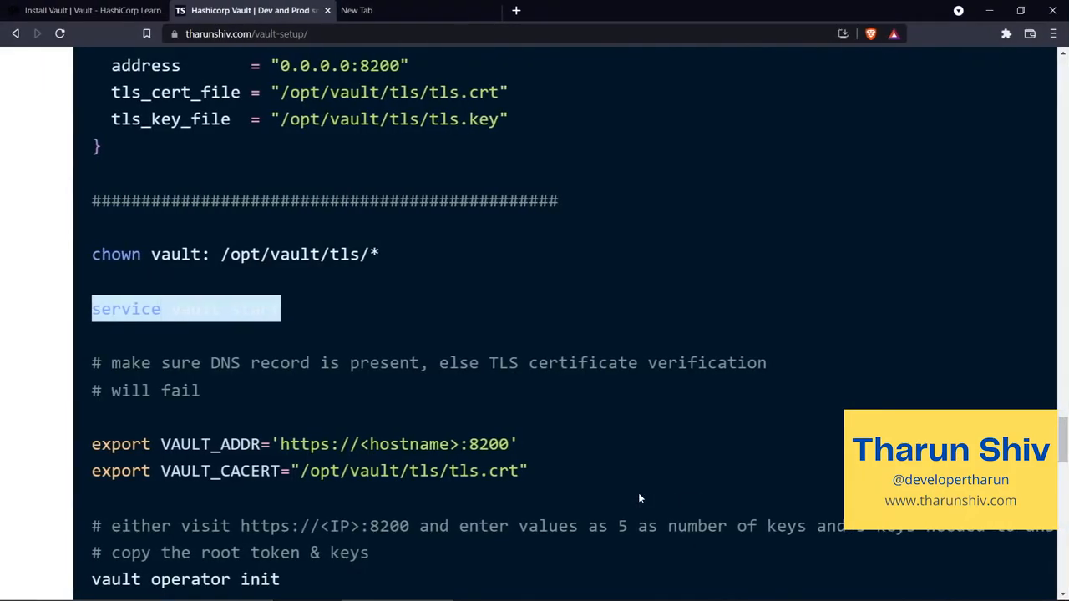
pyautogui.scroll(-3)
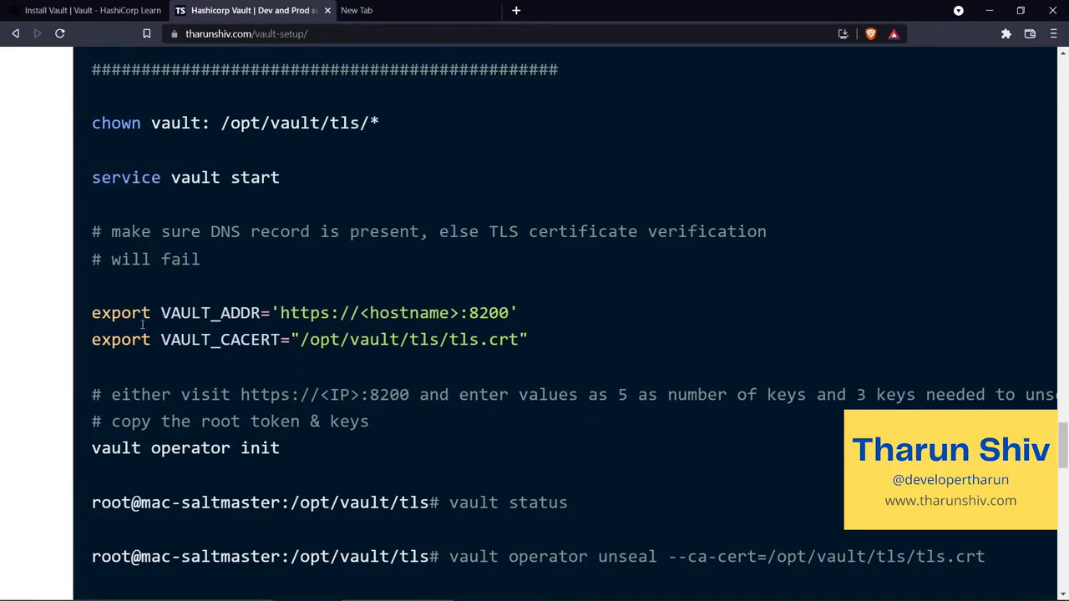
pyautogui.moveTo(92, 312); pyautogui.dragTo(518, 312)
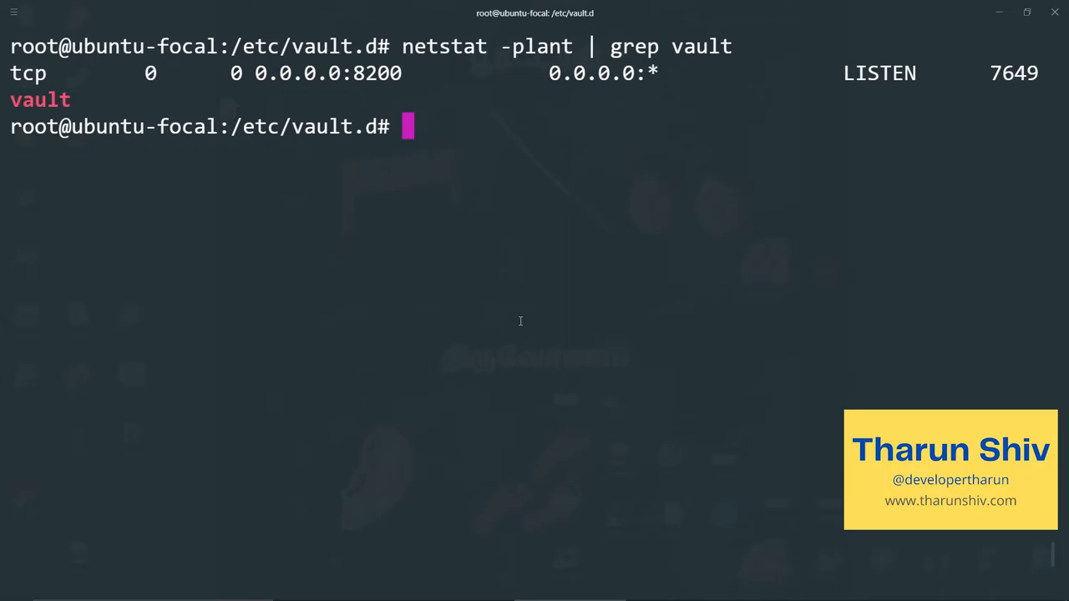
pyautogui.write("export VAULT_ADDR='https://<hostname>:8200'")
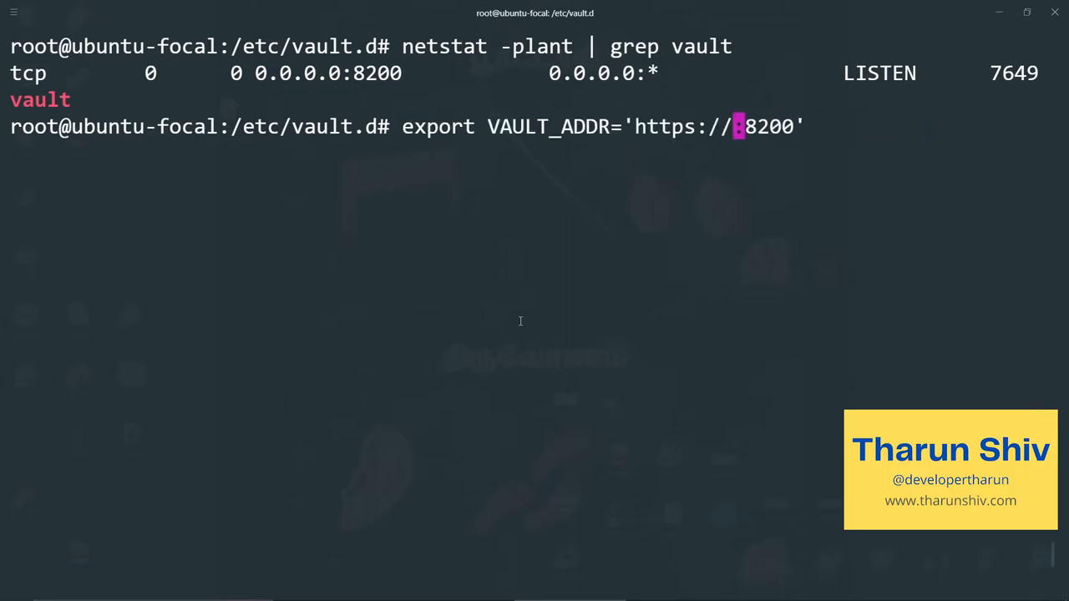
pyautogui.write('win-tharunshiv.local.windows')
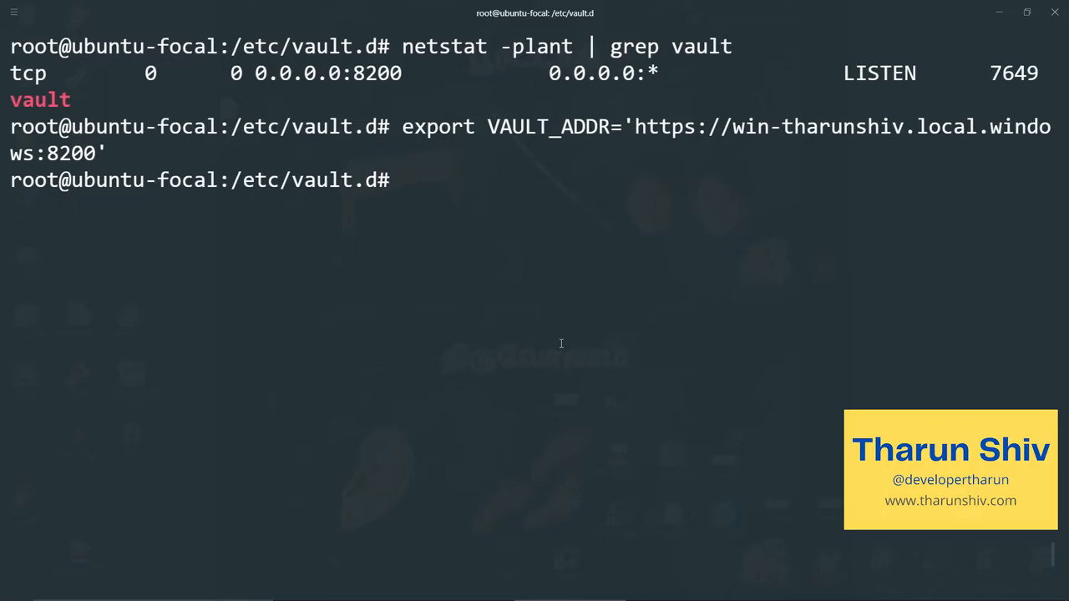
pyautogui.write('export VAULT_CACERT="/opt/vault/tls/tls.crt"')
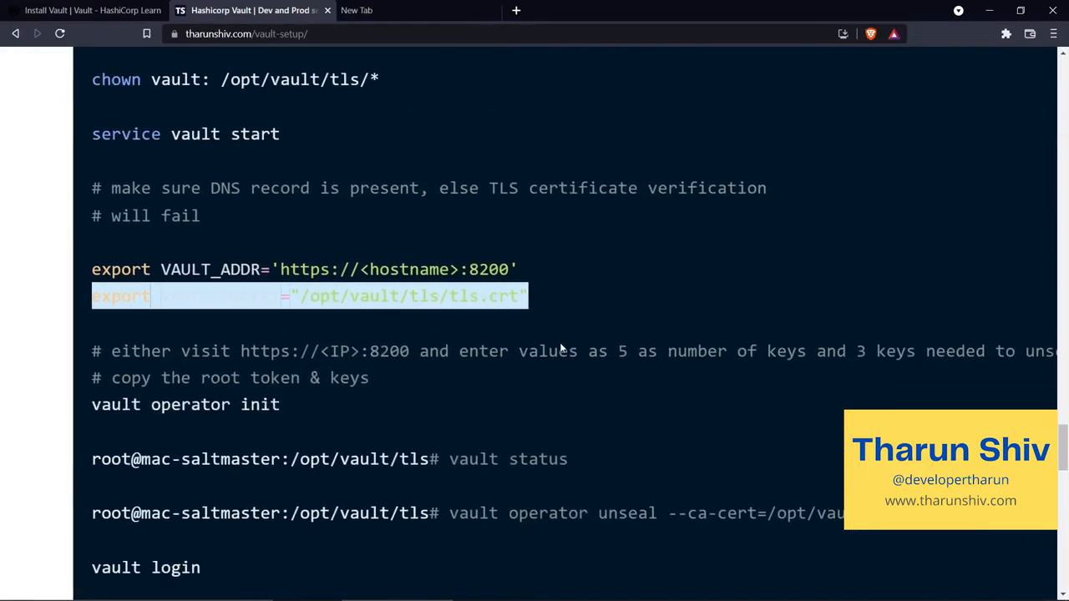
pyautogui.scroll(-3)
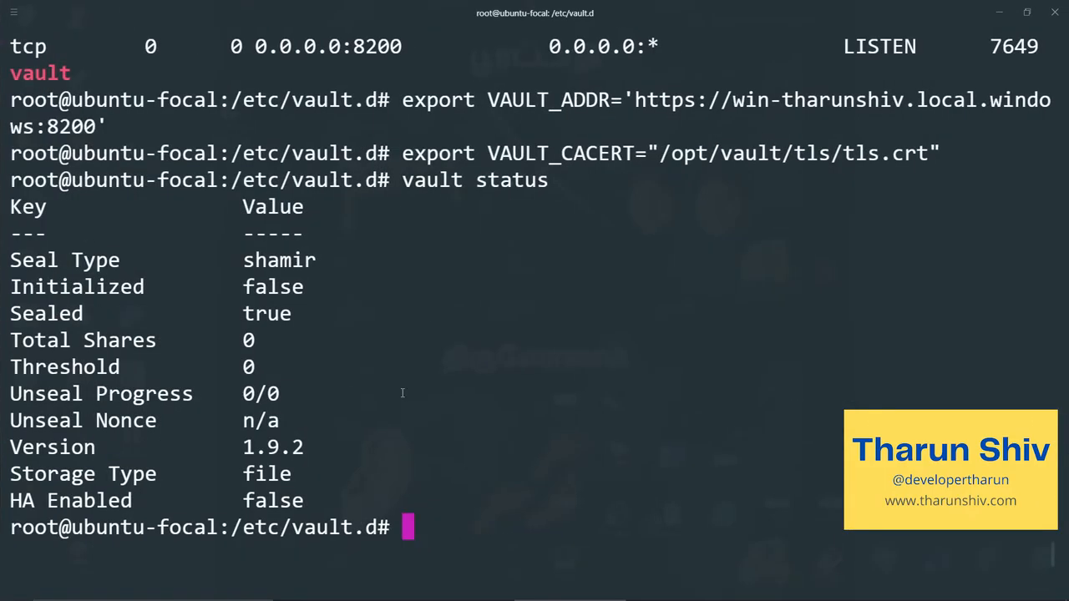
# Initialize Vault with vault operator init, generating five unseal keys and a root token
pyautogui.write('vault operator init')
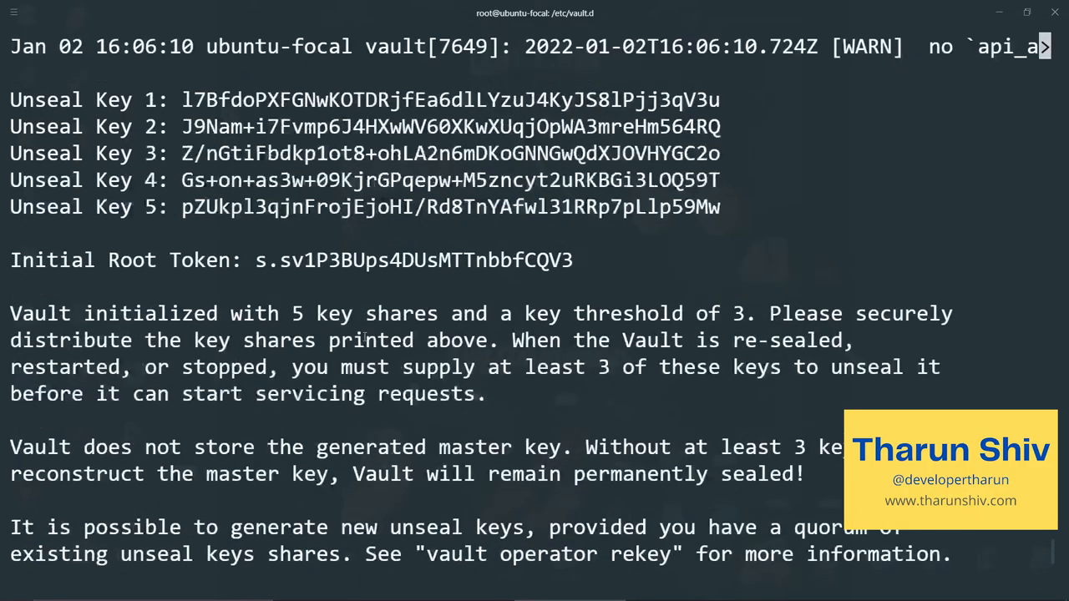
# Return home and print vault.init to check the saved unseal keys and root token
pyautogui.scroll(-3)
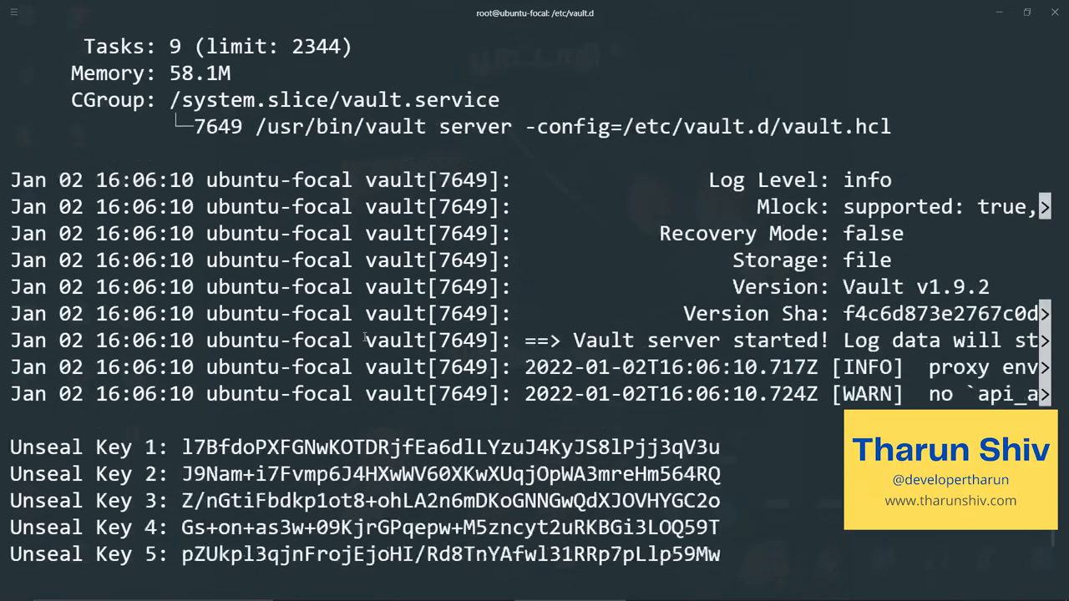
pyautogui.scroll(-3)
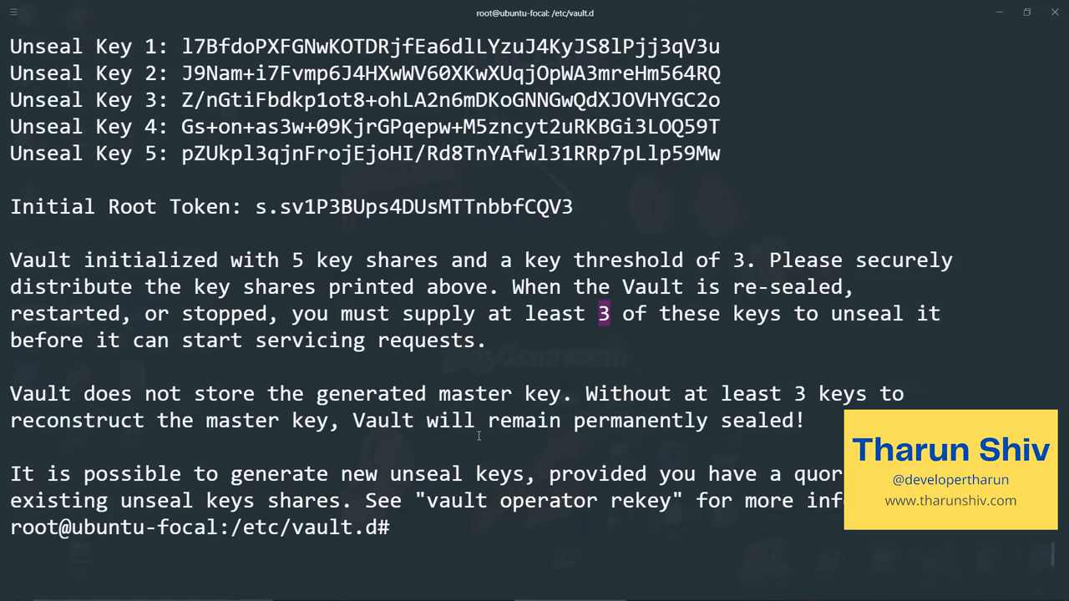
pyautogui.write('cd')
pyautogui.write('vim vault.init')
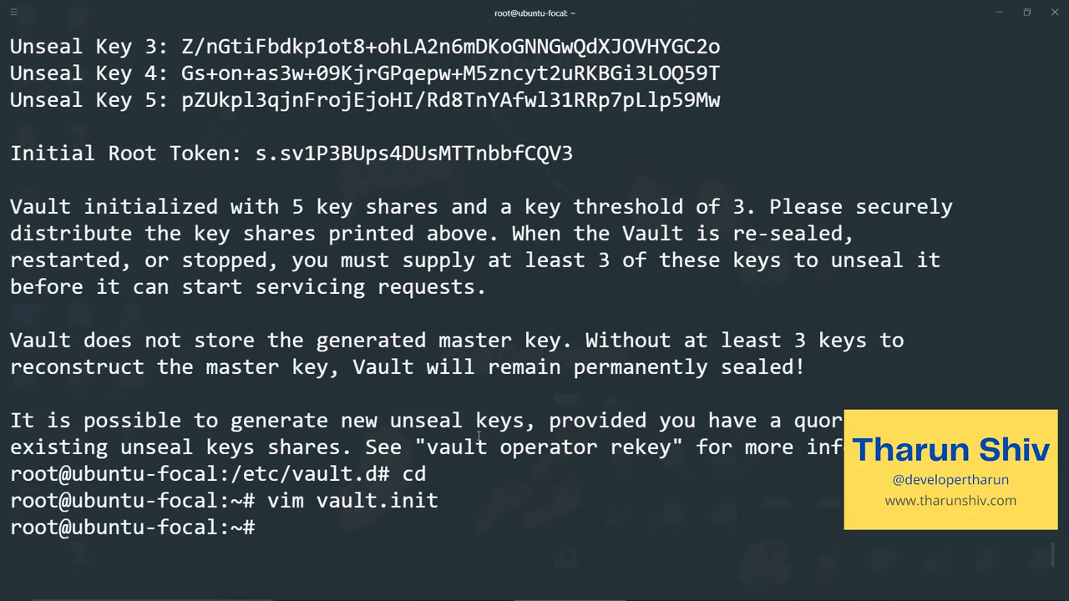
pyautogui.write('cat vault.init')
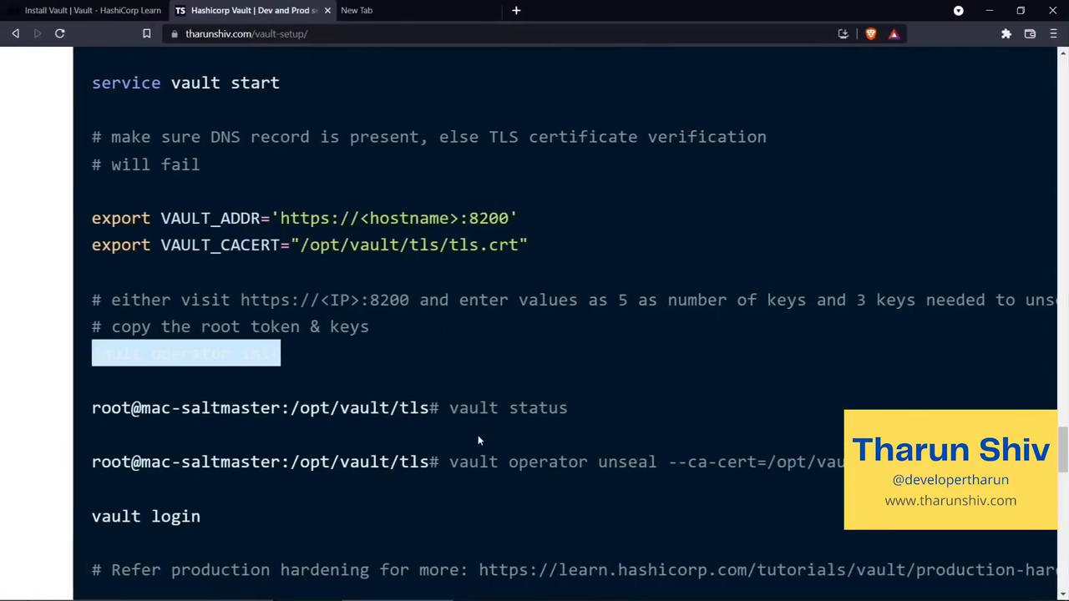
pyautogui.scroll(-3)
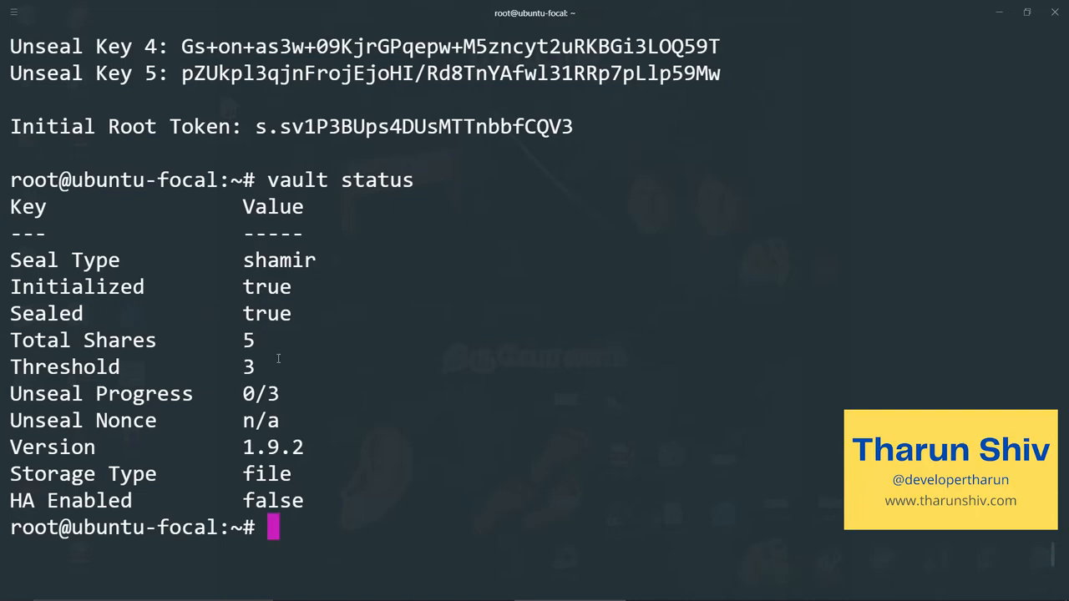
# Re-export VAULT_CACERT and run vault operator unseal with the first key, reaching 1/3
pyautogui.doubleClick(143, 394)
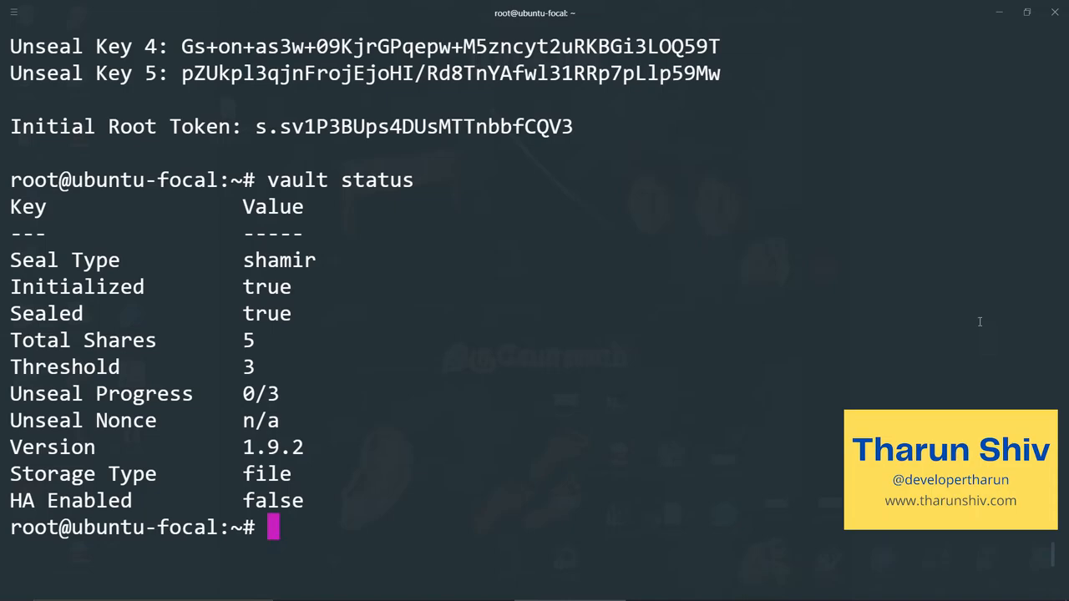
pyautogui.press('ctrl+r')
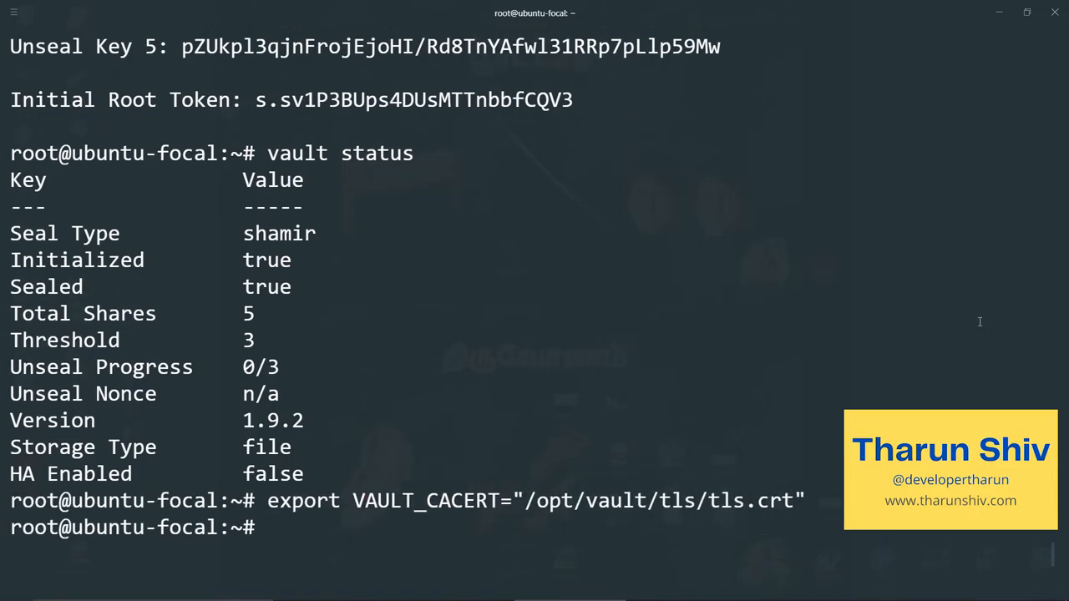
pyautogui.write('vault operator unseal')
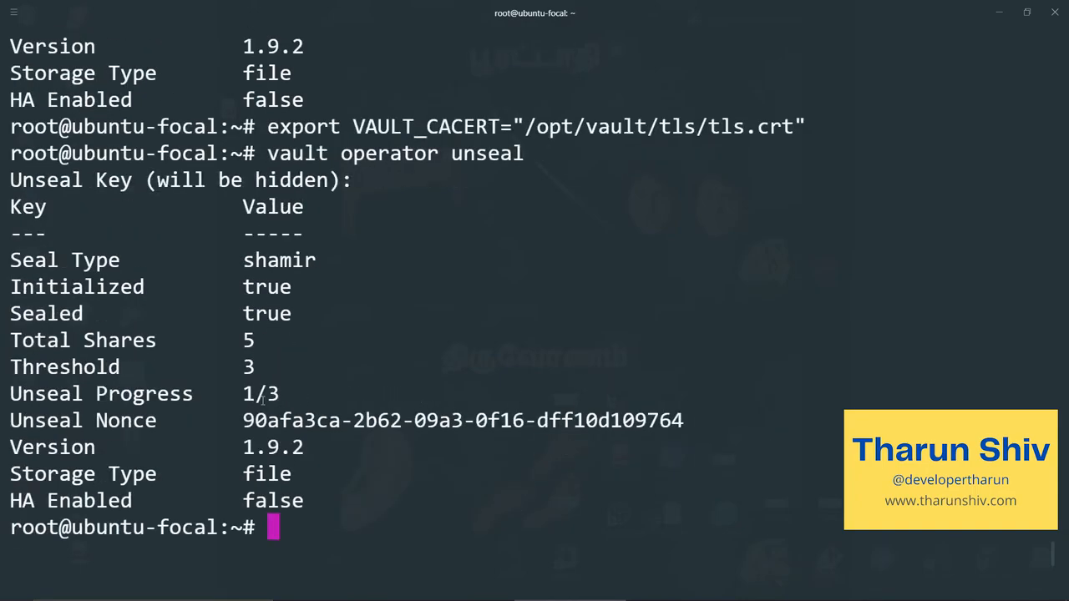
pyautogui.write('cat vault.init')
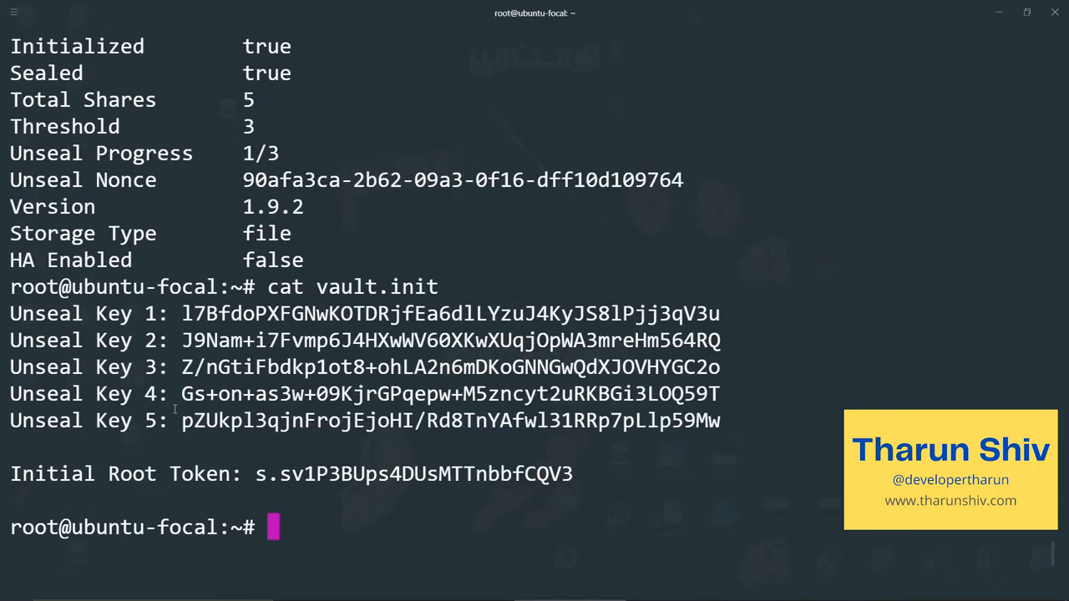
# Unseal with Unseal Key 4 and Unseal Key 2 so Vault reports itself unsealed
pyautogui.moveTo(181, 394); pyautogui.dragTo(720, 394)
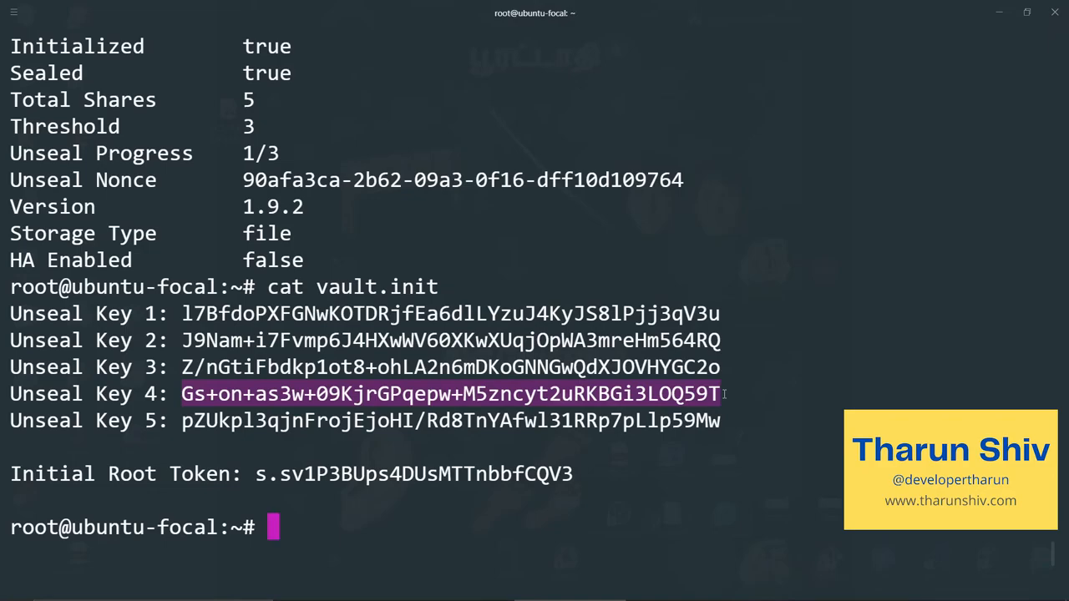
pyautogui.write('vault operator unseal')
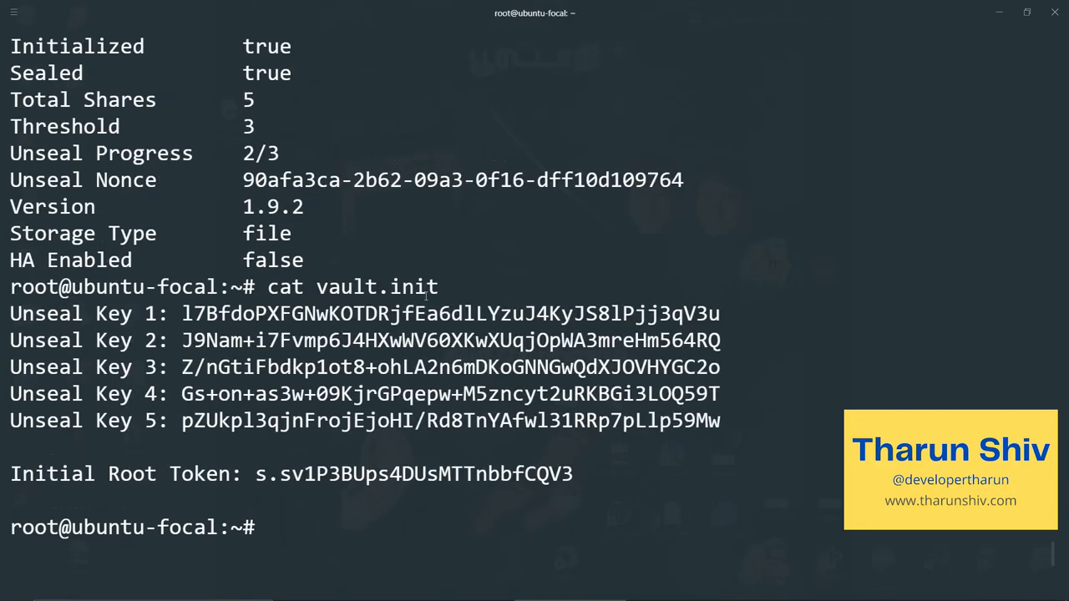
pyautogui.doubleClick(231, 341)
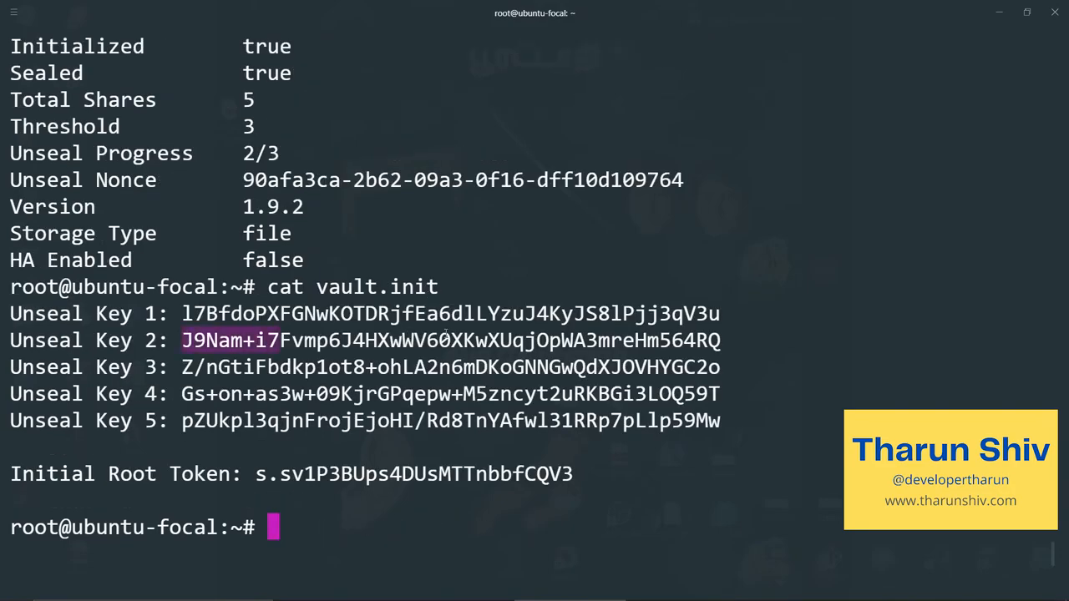
pyautogui.moveTo(182, 340); pyautogui.dragTo(720, 340)
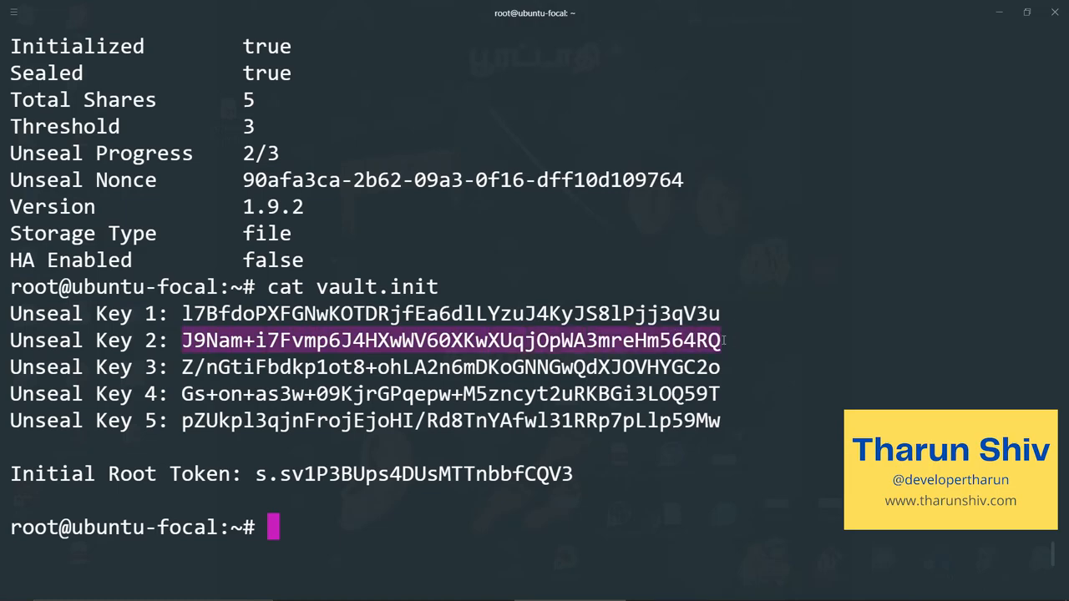
pyautogui.write('vault operator unseal')
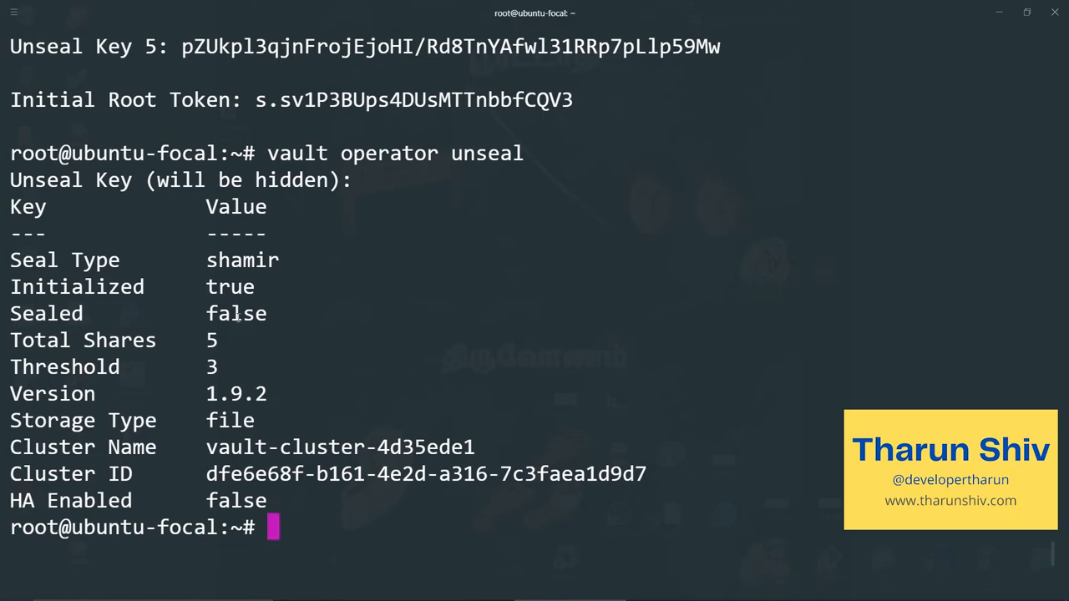
pyautogui.doubleClick(237, 314)
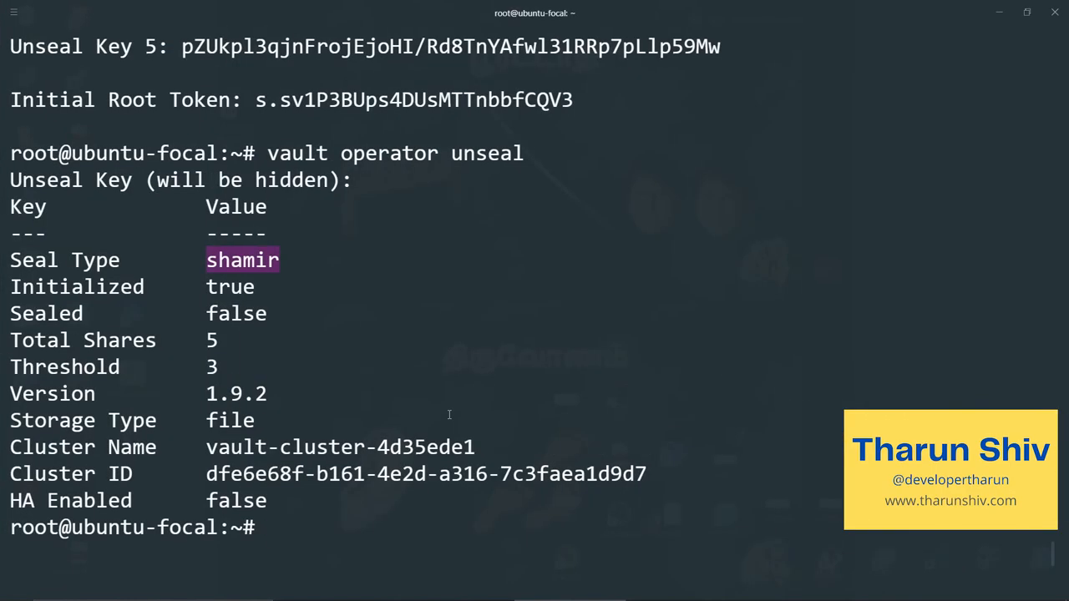
# Begin vault login, then scroll the blog's setup guide toward its final commands
pyautogui.write('c')
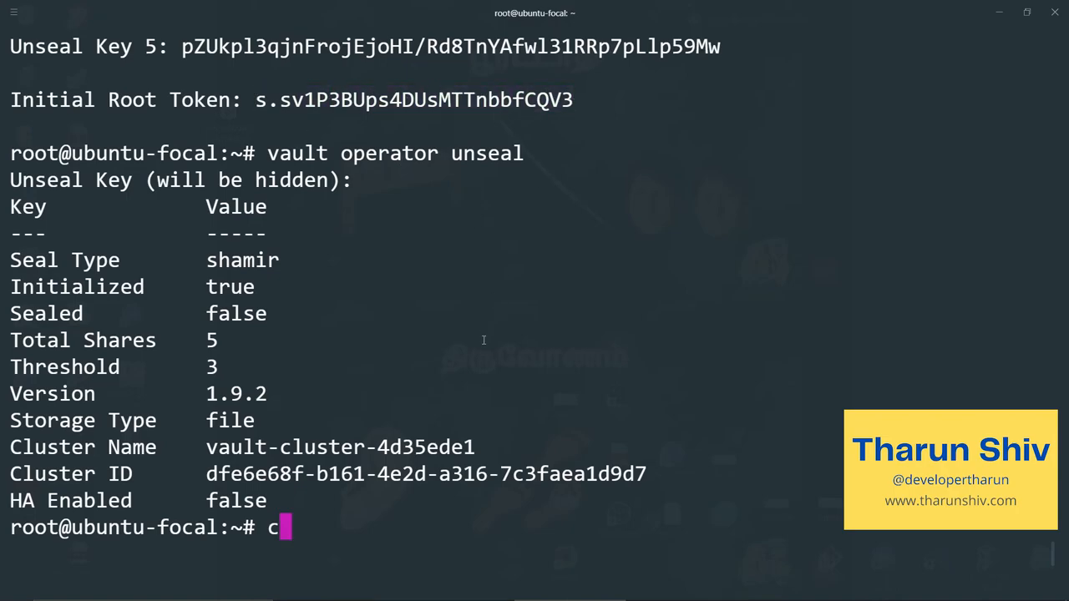
pyautogui.write('vault l')
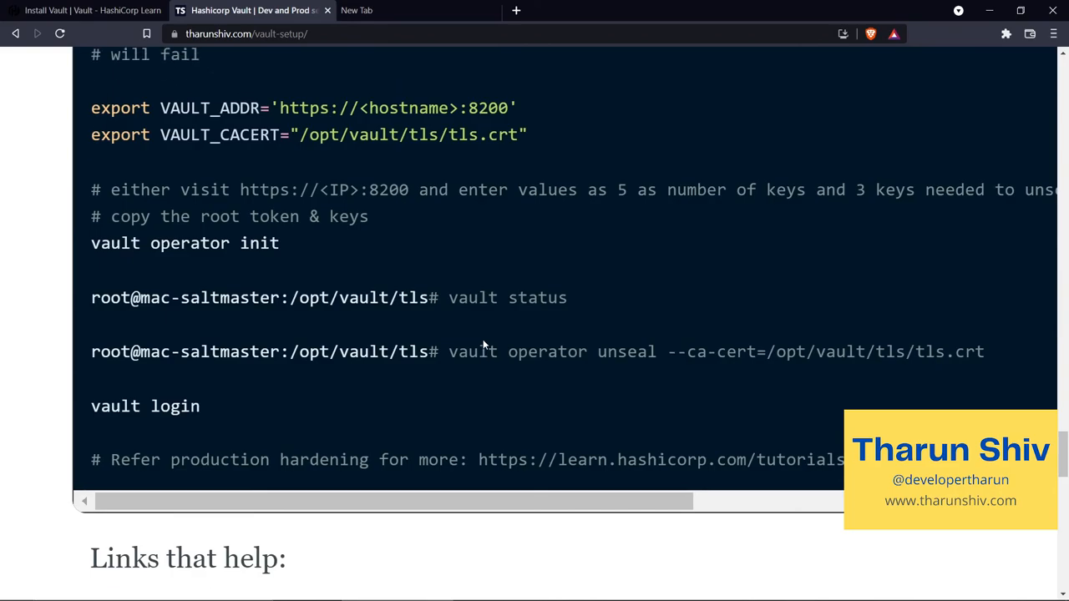
pyautogui.scroll(3)
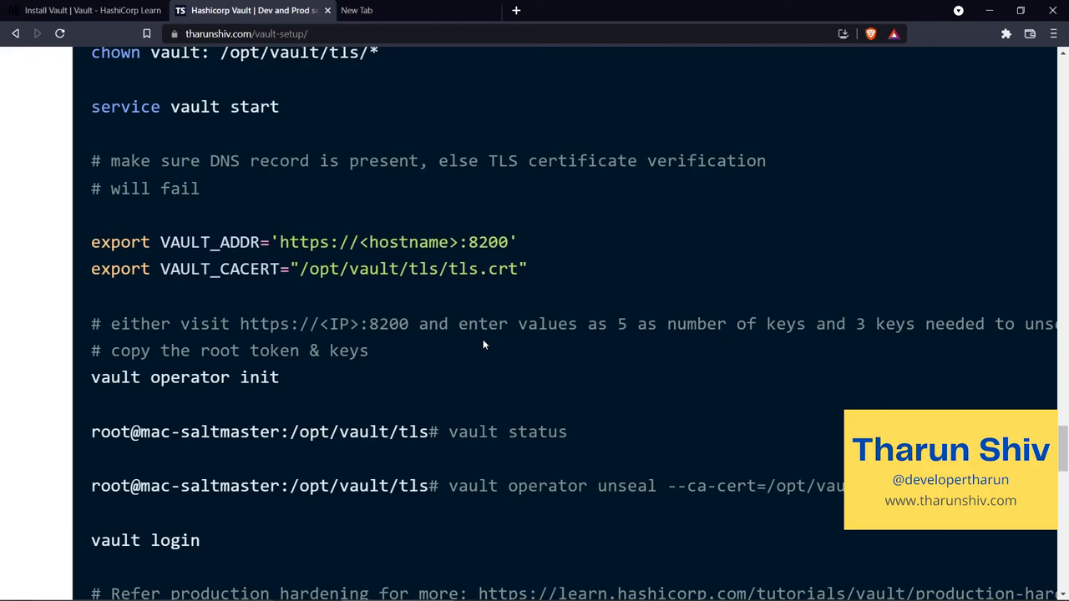
pyautogui.scroll(-3)
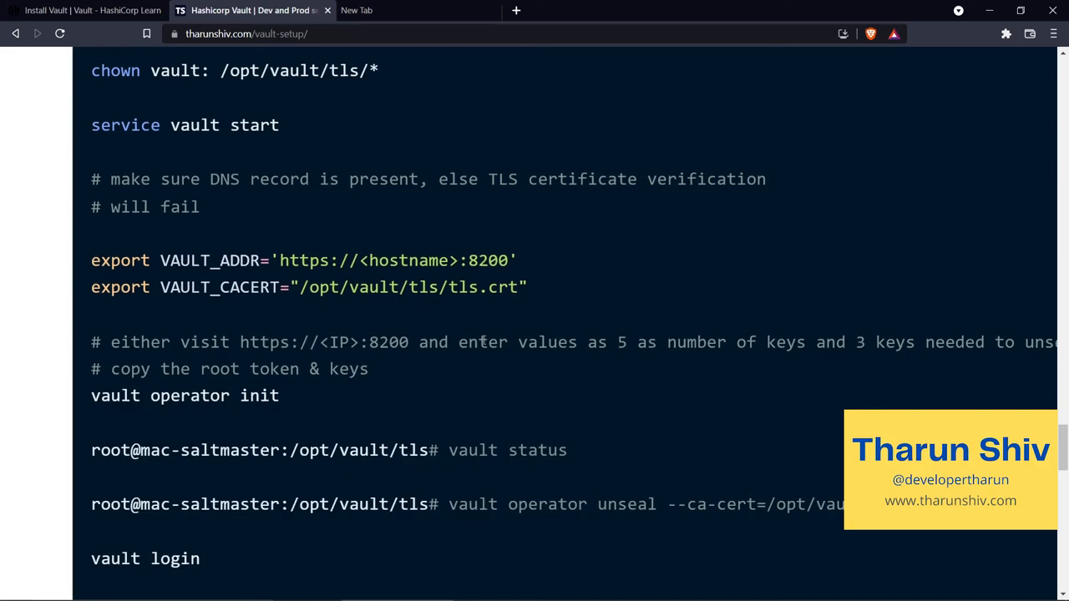
pyautogui.scroll(-3)
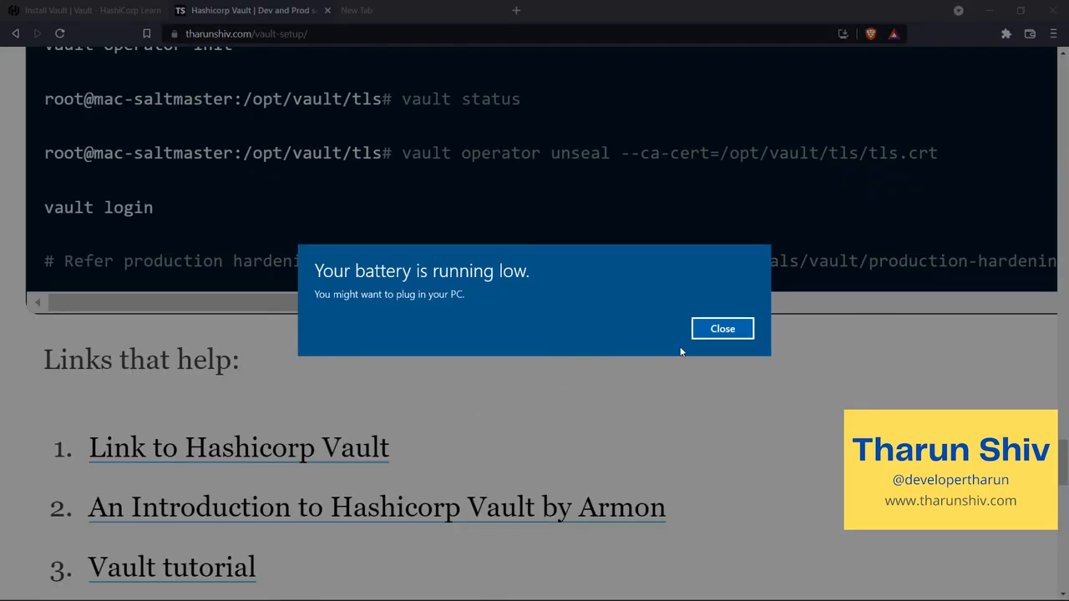
# Dismiss the low-battery notification and scroll to the 'Links that help' section
pyautogui.click(722, 327)
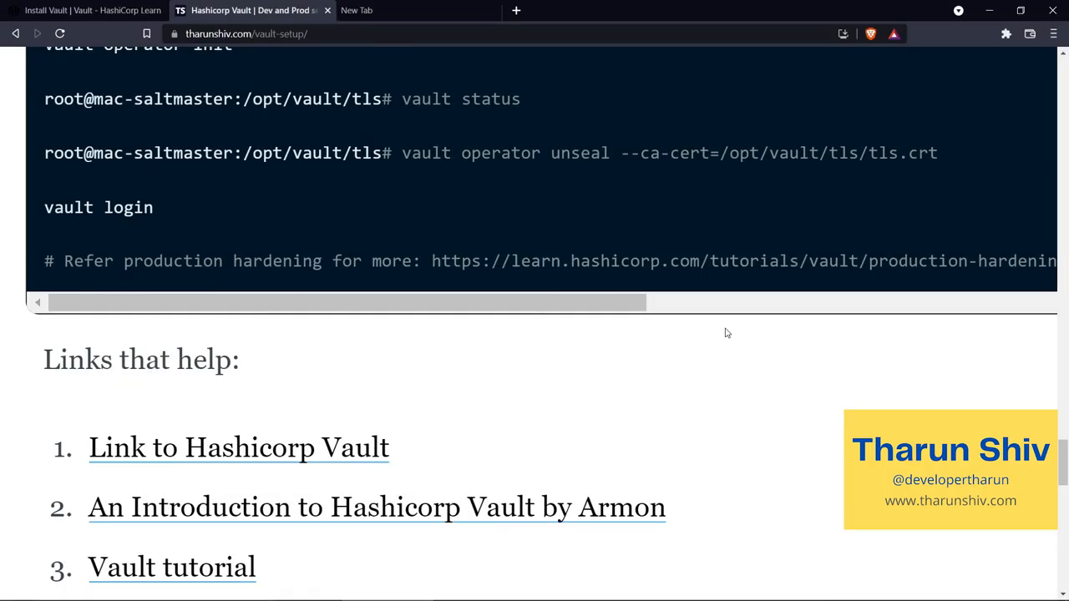
pyautogui.scroll(3)
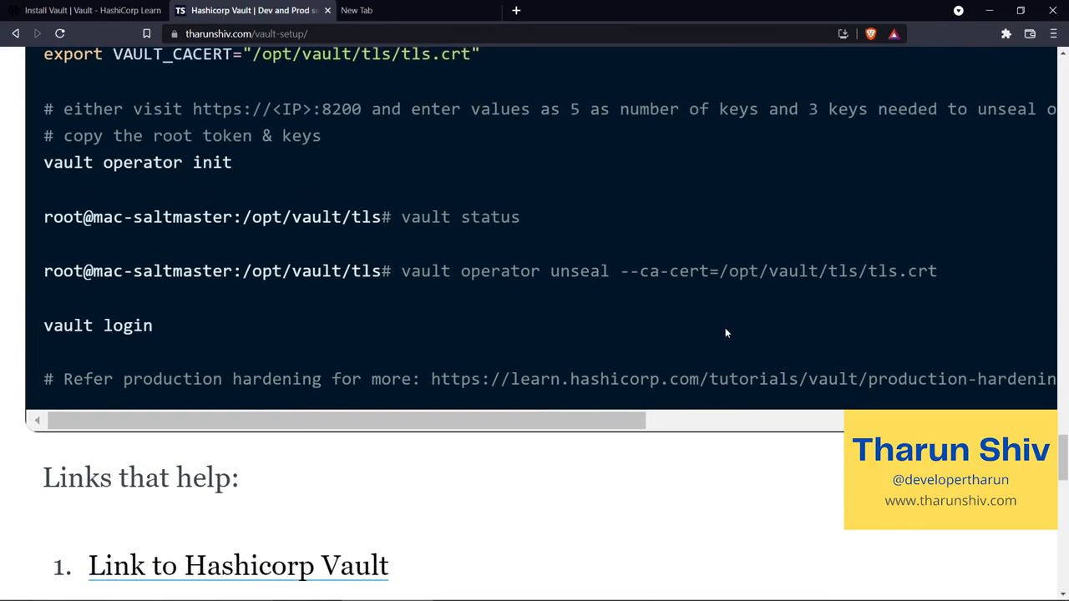
pyautogui.scroll(-3)
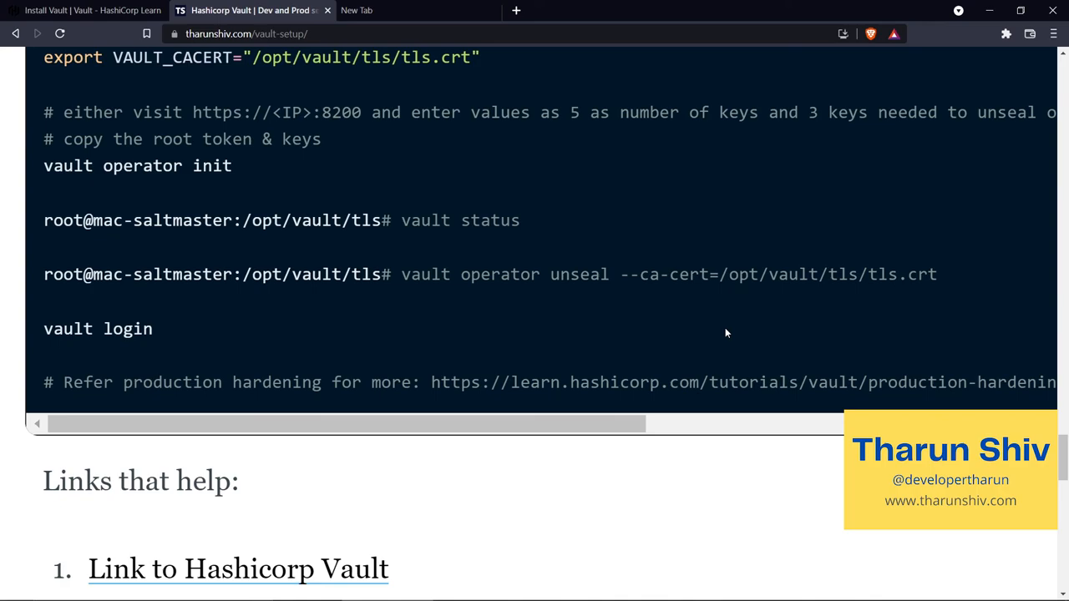